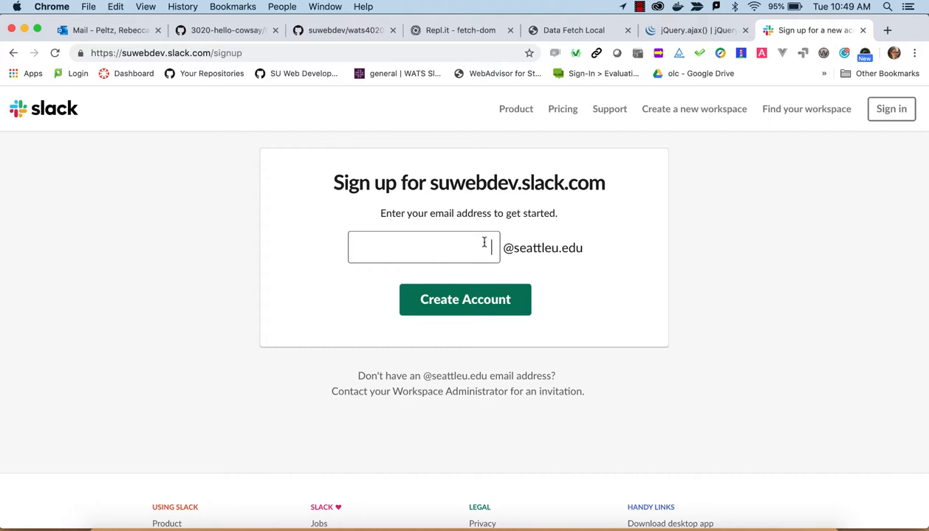
pyautogui.moveTo(476, 201)
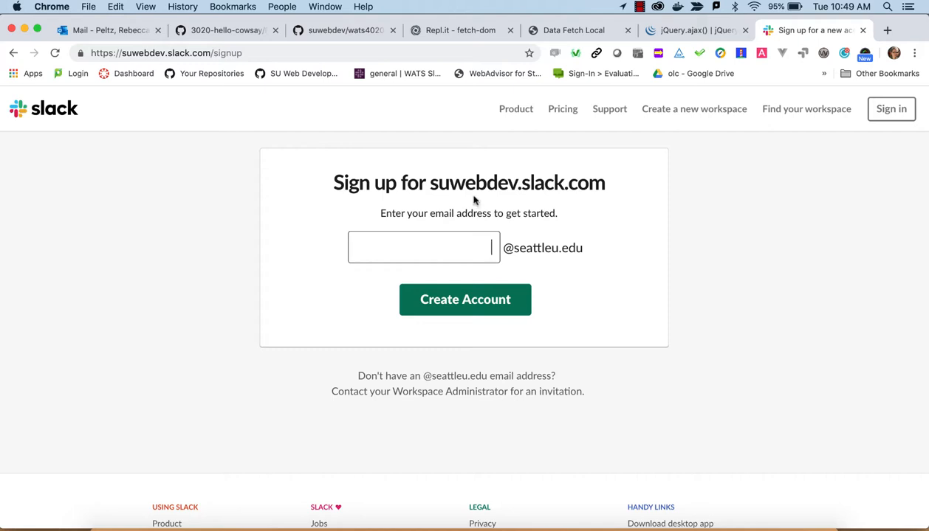
pyautogui.moveTo(471, 186)
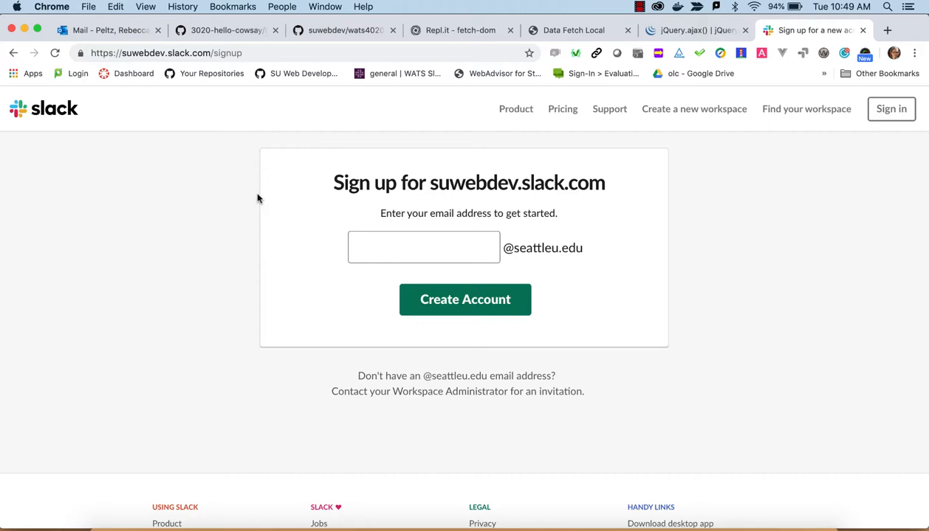
pyautogui.click(424, 248)
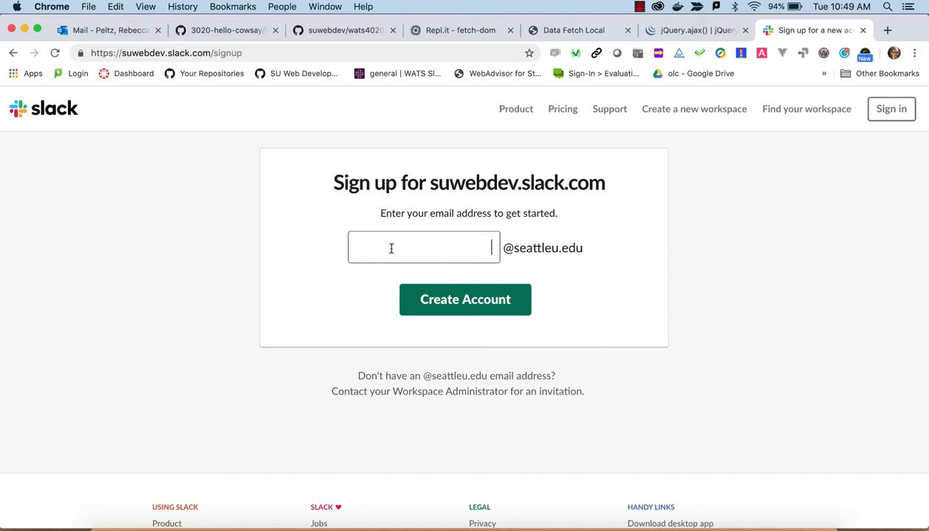
pyautogui.moveTo(391, 248)
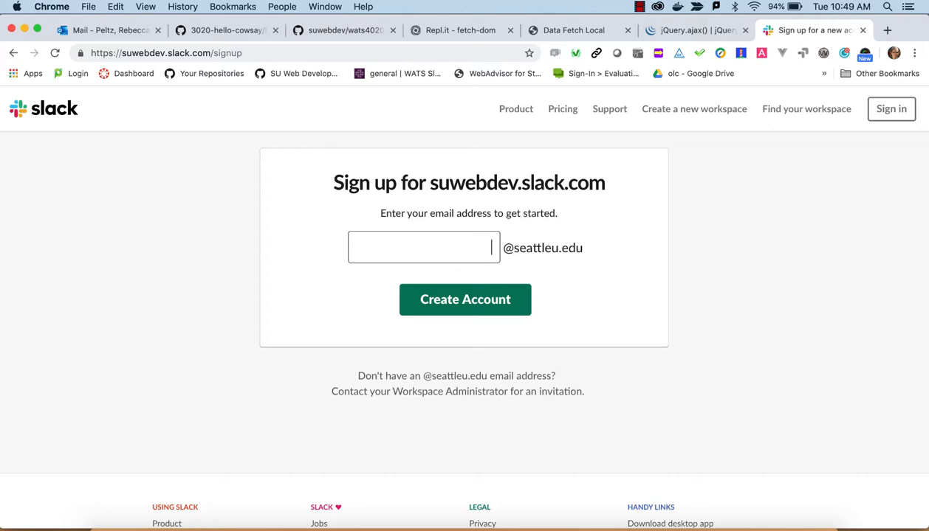
pyautogui.write('peltzr')
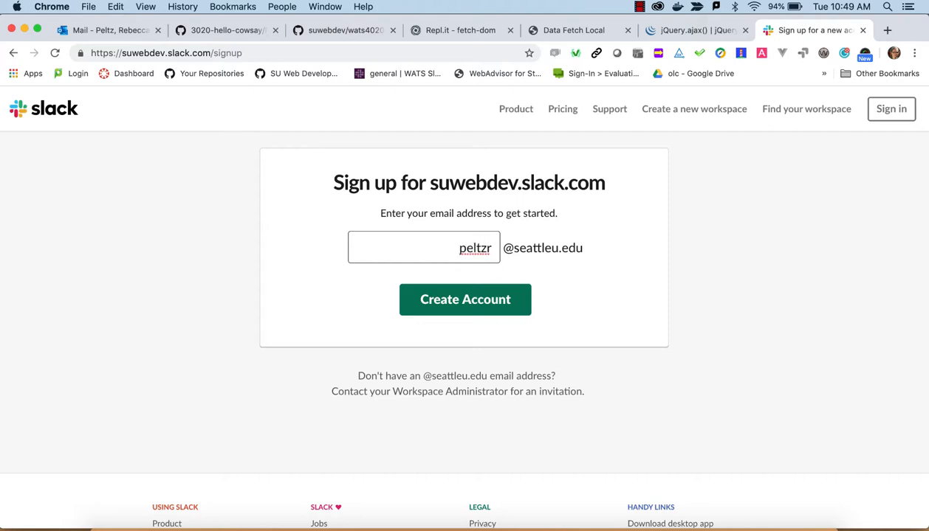
pyautogui.moveTo(391, 270)
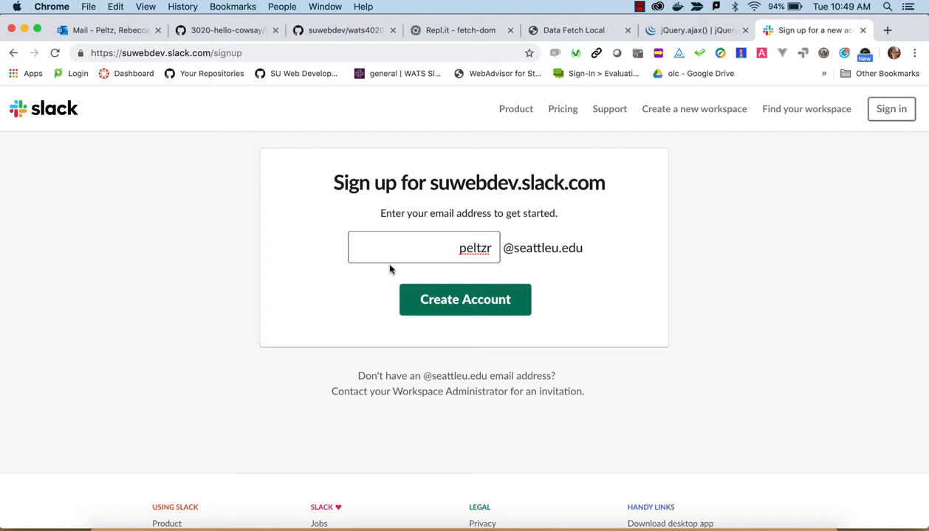
pyautogui.moveTo(463, 300)
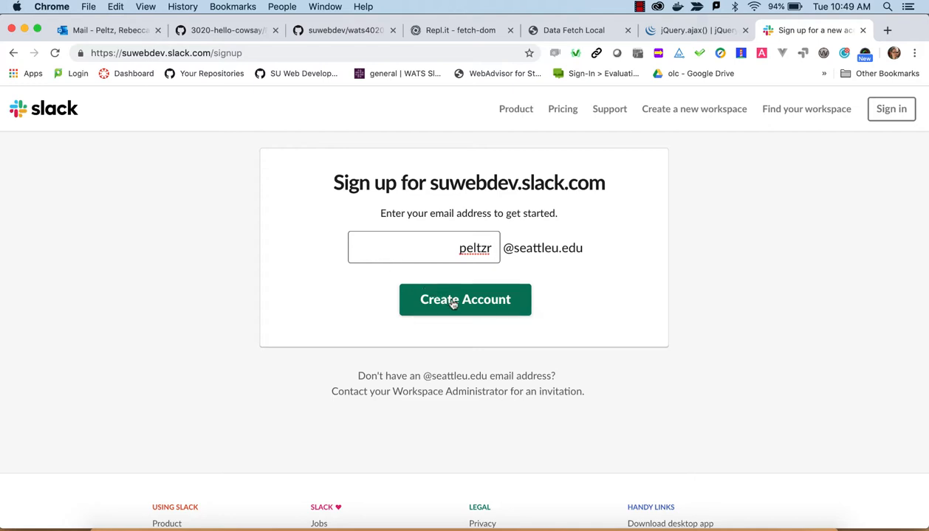
pyautogui.click(464, 298)
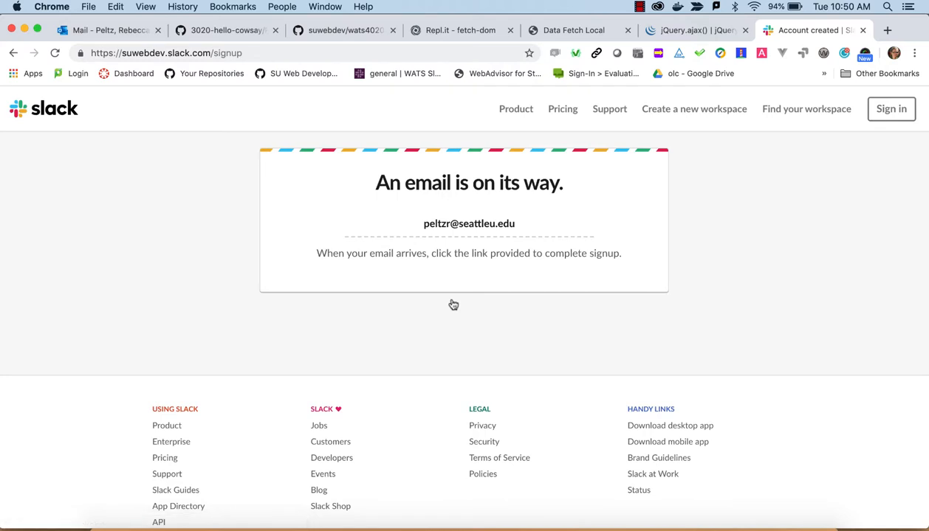
pyautogui.moveTo(94, 70)
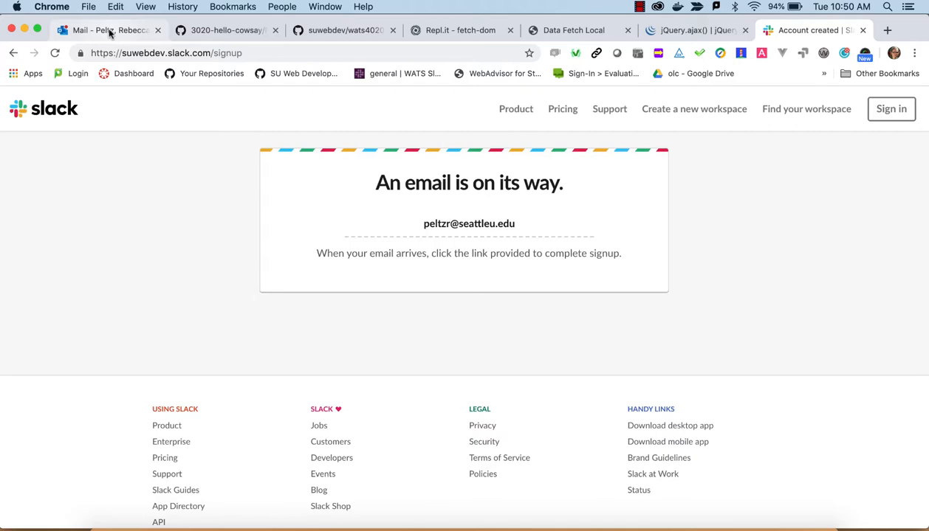
# Step: Follow the Confirm Email link in the WATS invitation message in Outlook
pyautogui.click(104, 30)
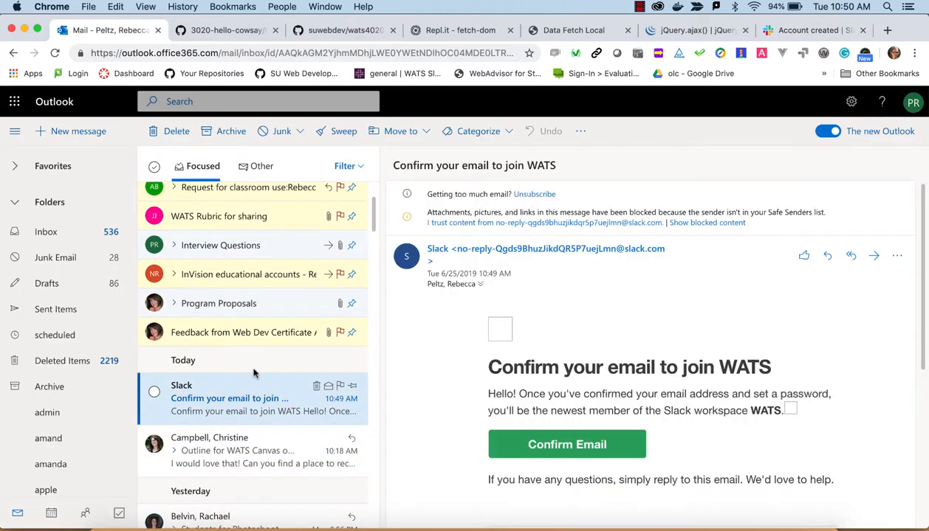
pyautogui.scroll(-3)
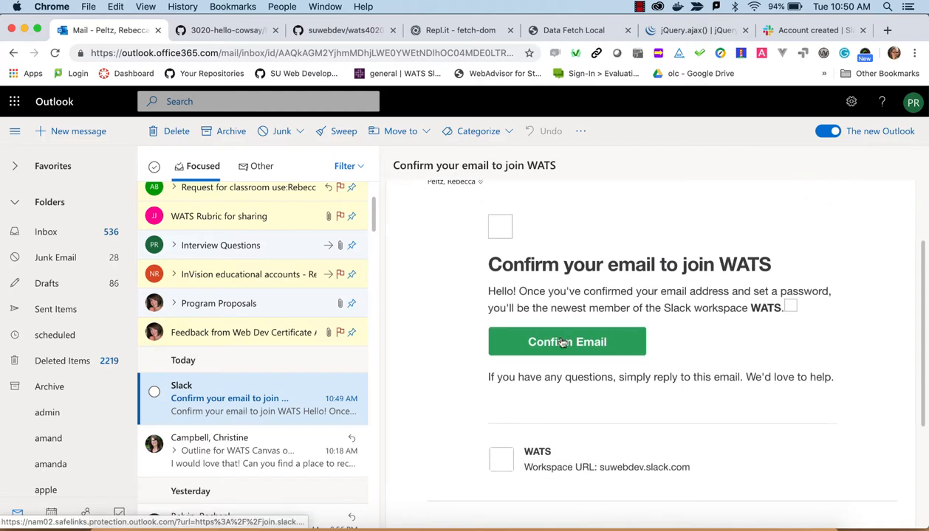
pyautogui.click(566, 343)
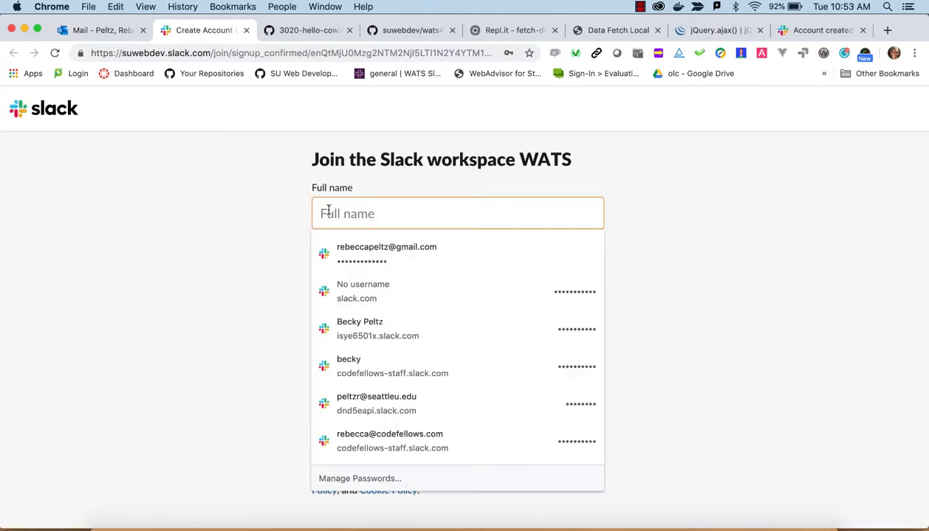
# Step: Create the WATS account as Becky Peltz with a password, opting out of Slack service emails
pyautogui.write('Rebe')
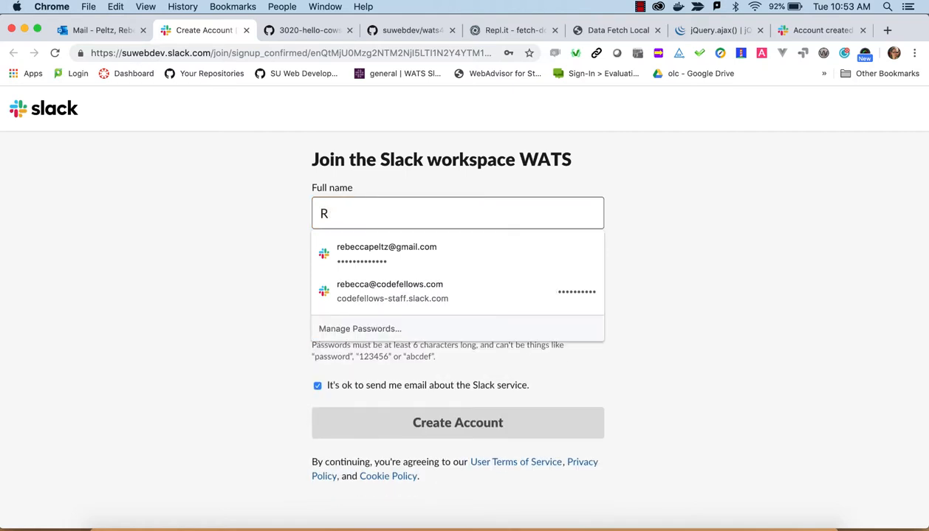
pyautogui.write('Becky Peltz')
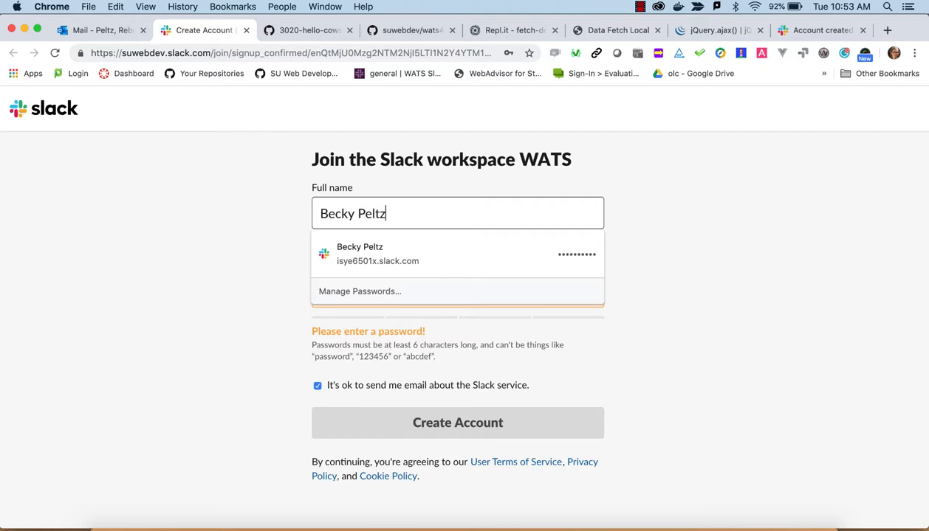
pyautogui.click(458, 292)
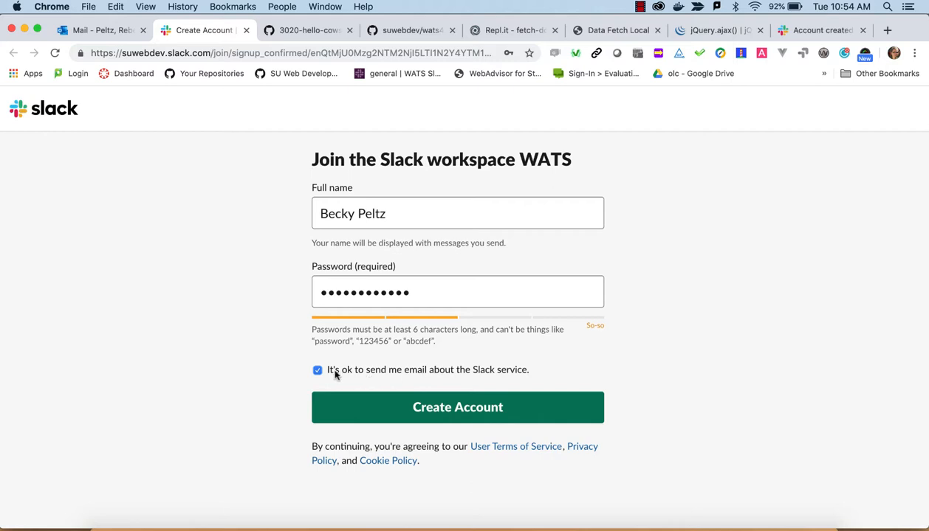
pyautogui.click(317, 369)
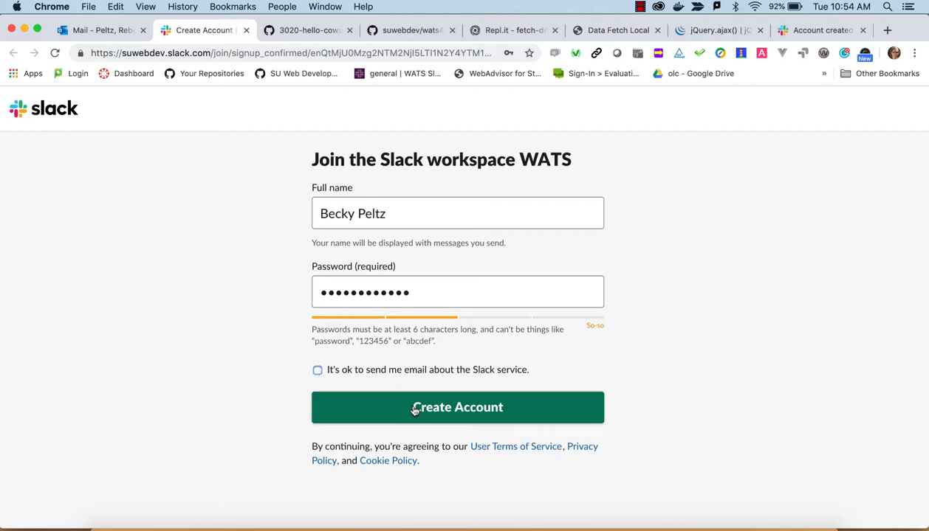
pyautogui.click(458, 407)
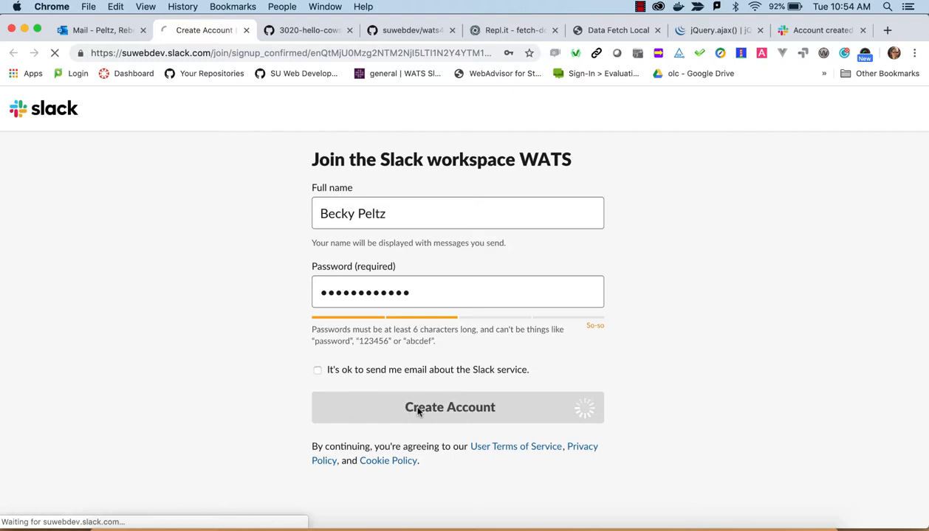
pyautogui.click(448, 408)
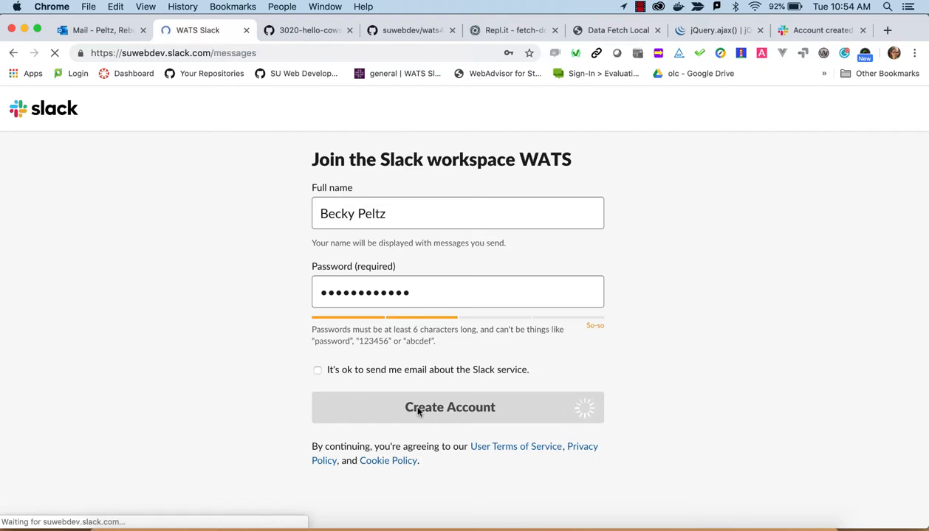
pyautogui.click(449, 407)
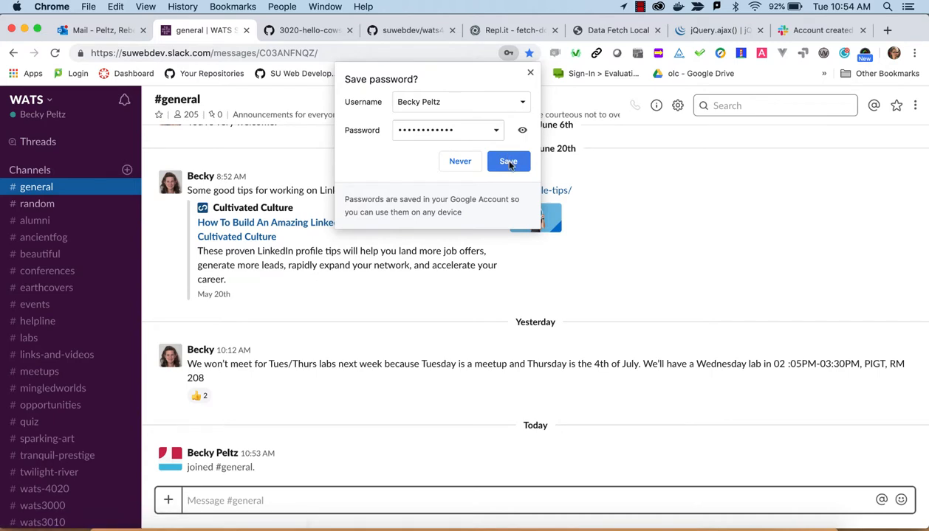
# Step: Save the password in Chrome and glance at the WATS workspace menu
pyautogui.click(508, 161)
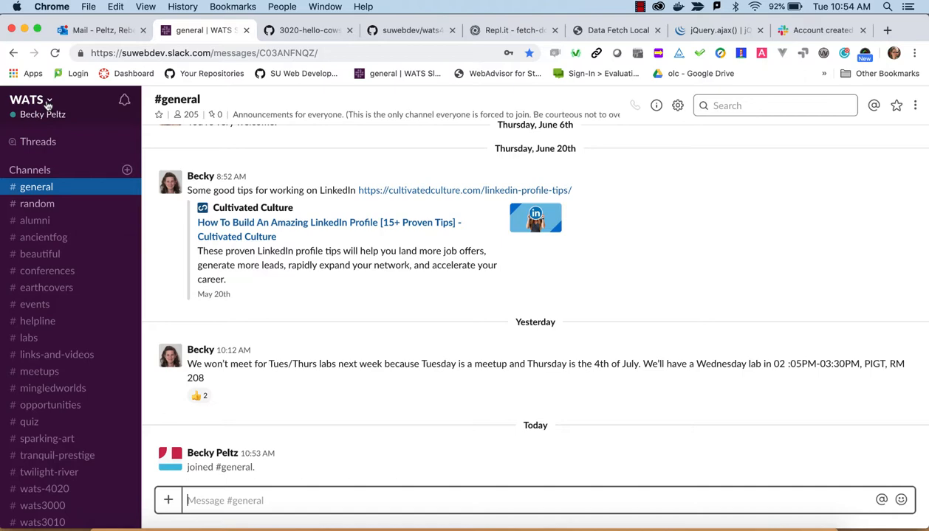
pyautogui.click(32, 101)
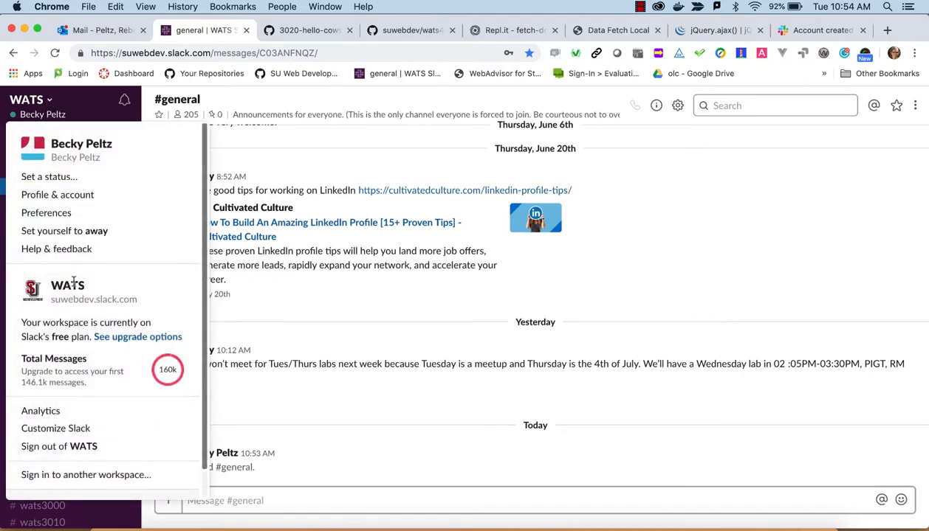
pyautogui.moveTo(91, 248)
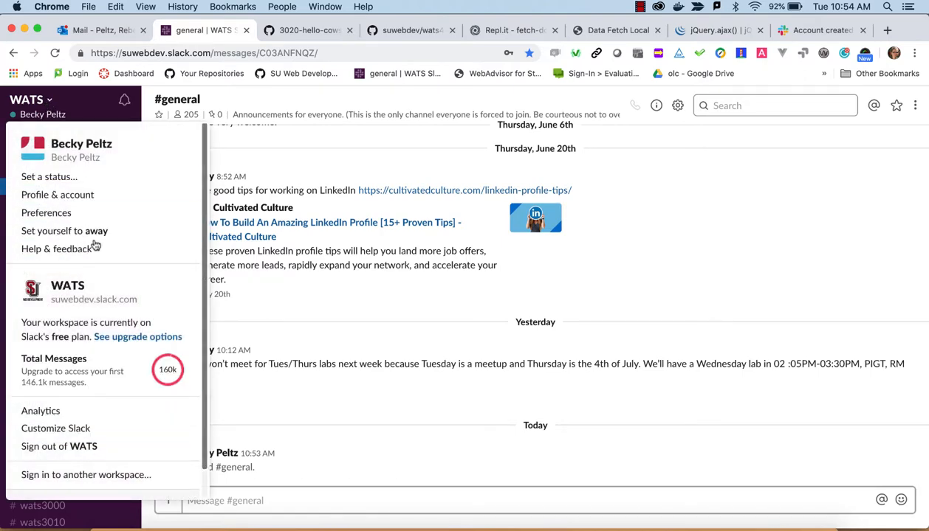
pyautogui.click(29, 100)
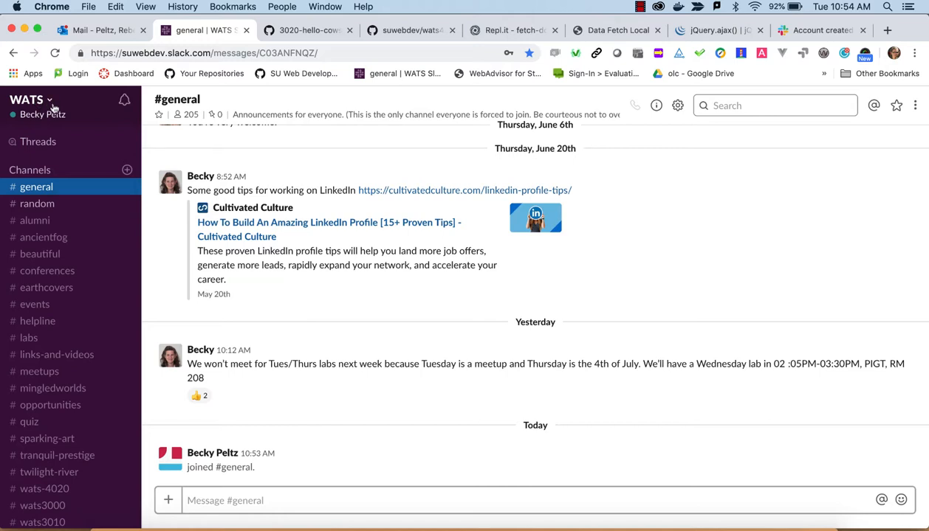
pyautogui.moveTo(51, 106)
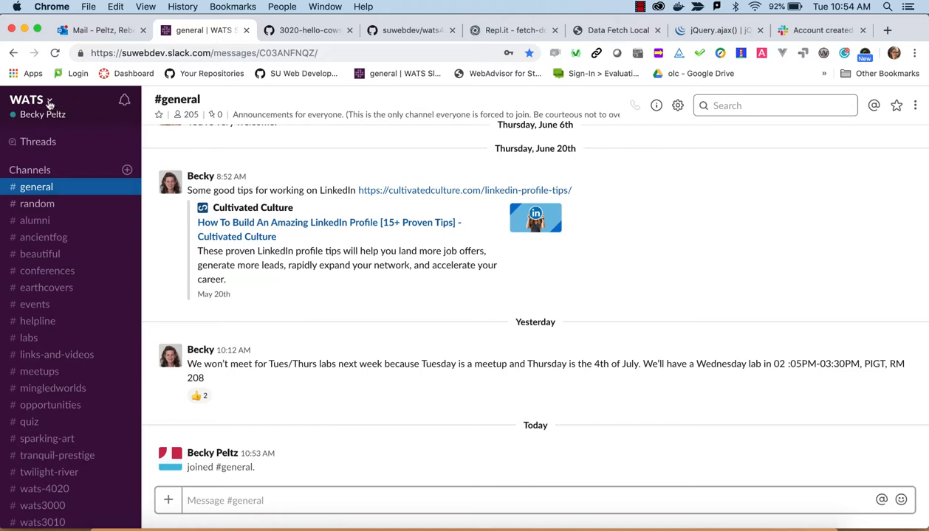
pyautogui.moveTo(124, 100)
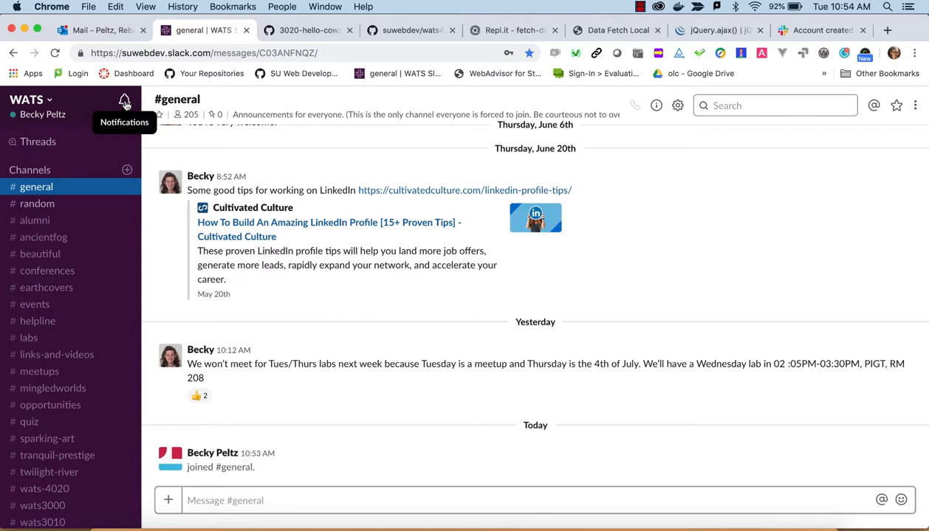
pyautogui.moveTo(135, 130)
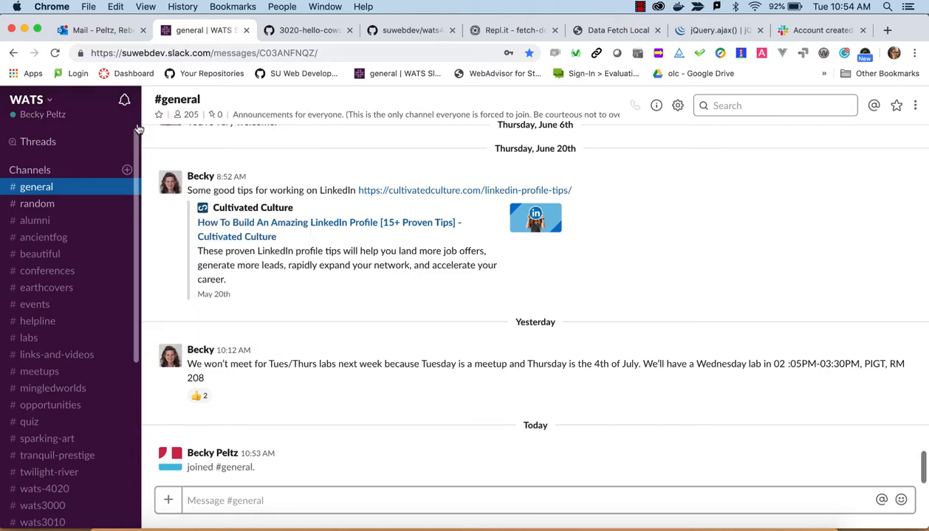
# Step: Show the pause-notifications options for the WATS workspace
pyautogui.click(124, 100)
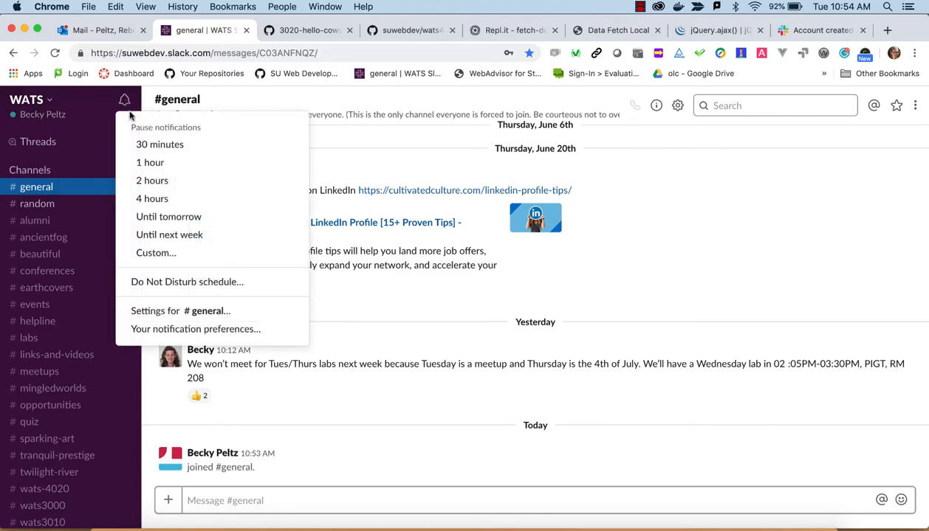
pyautogui.moveTo(151, 163)
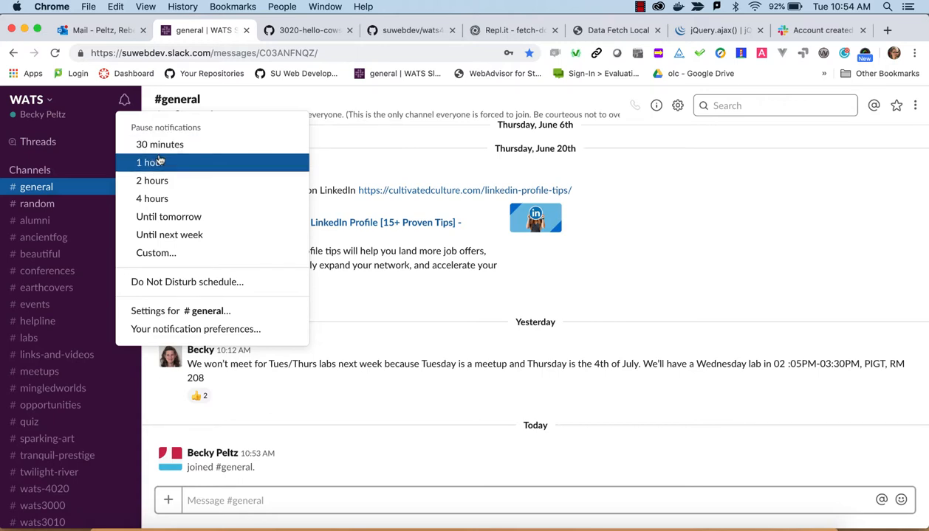
pyautogui.moveTo(186, 301)
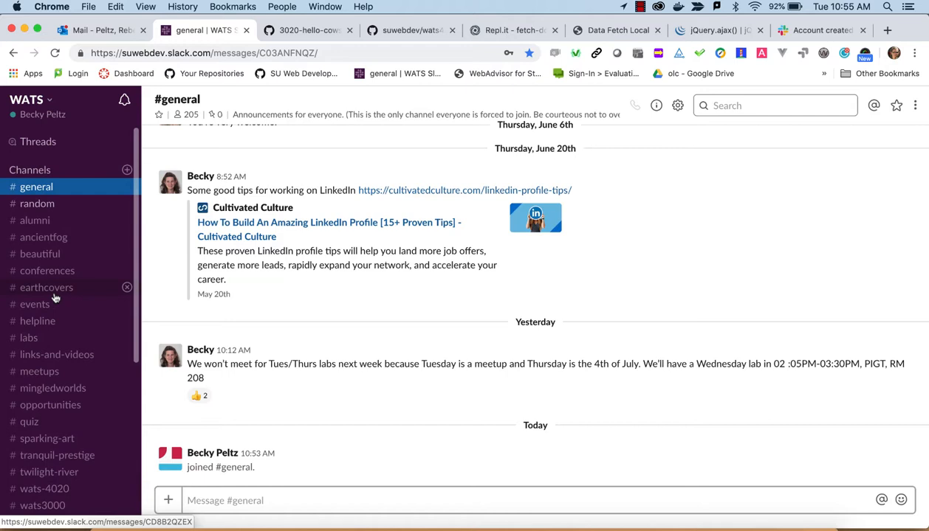
# Step: Browse the sidebar channel list and switch to the #random channel
pyautogui.scroll(-3)
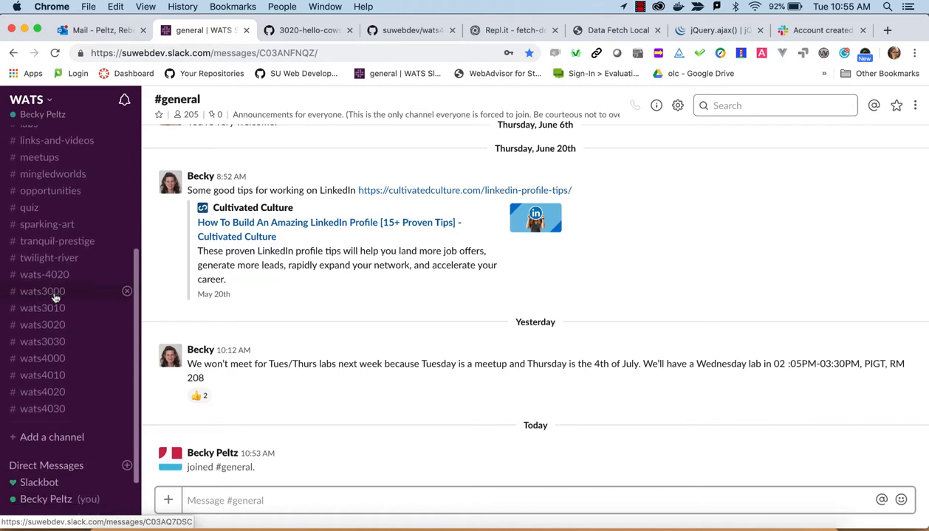
pyautogui.scroll(-3)
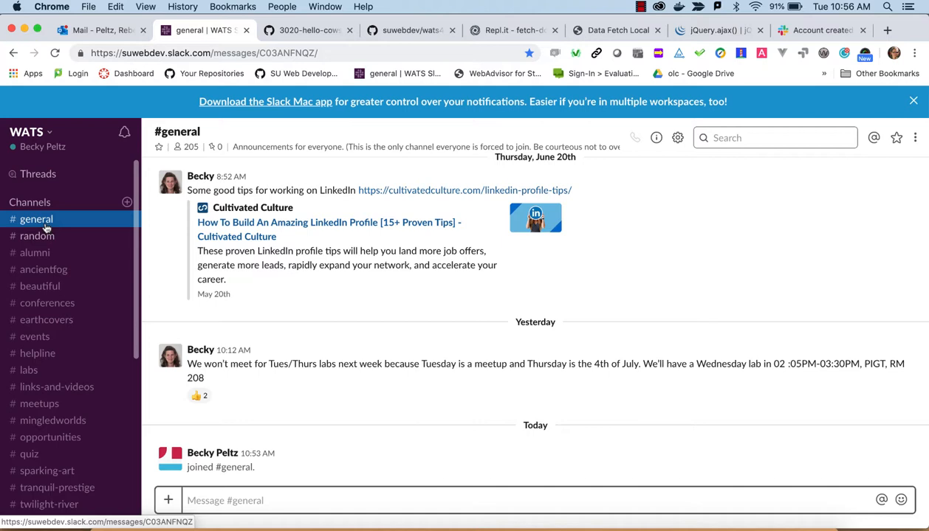
pyautogui.moveTo(36, 253)
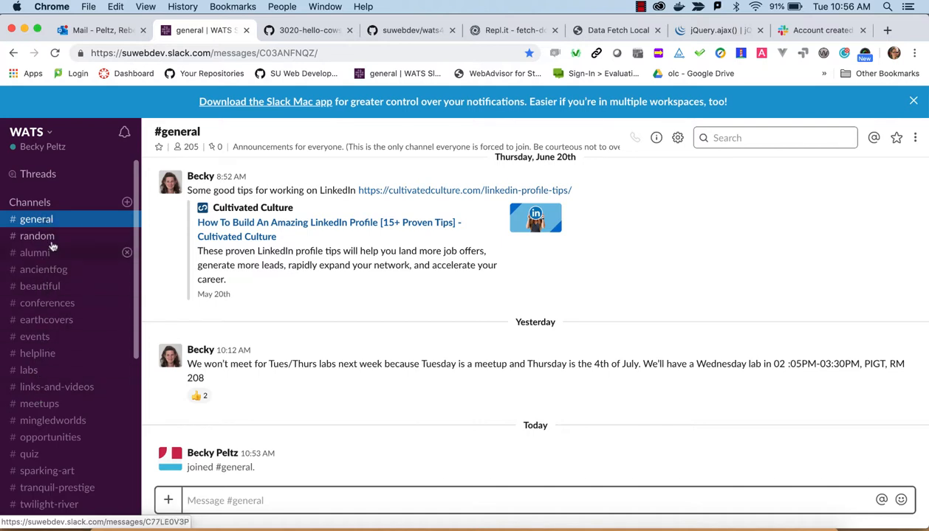
pyautogui.click(35, 218)
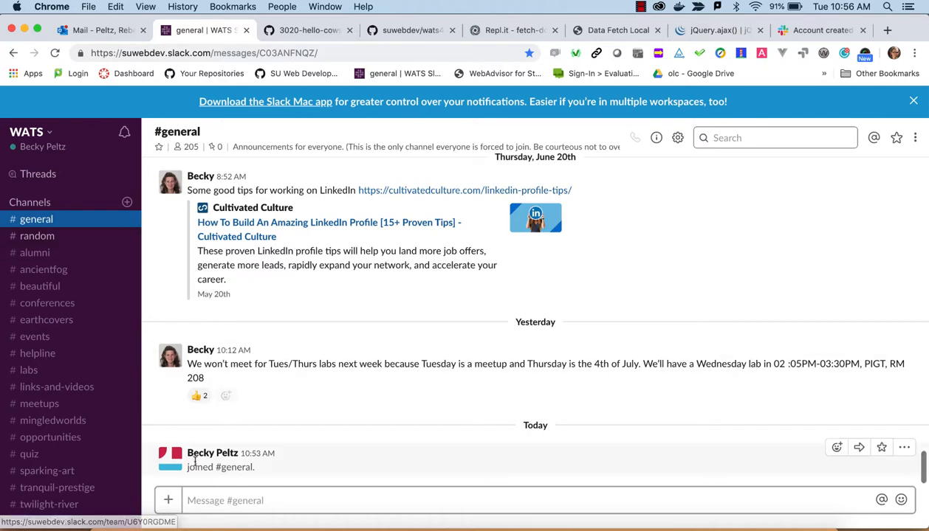
pyautogui.click(37, 236)
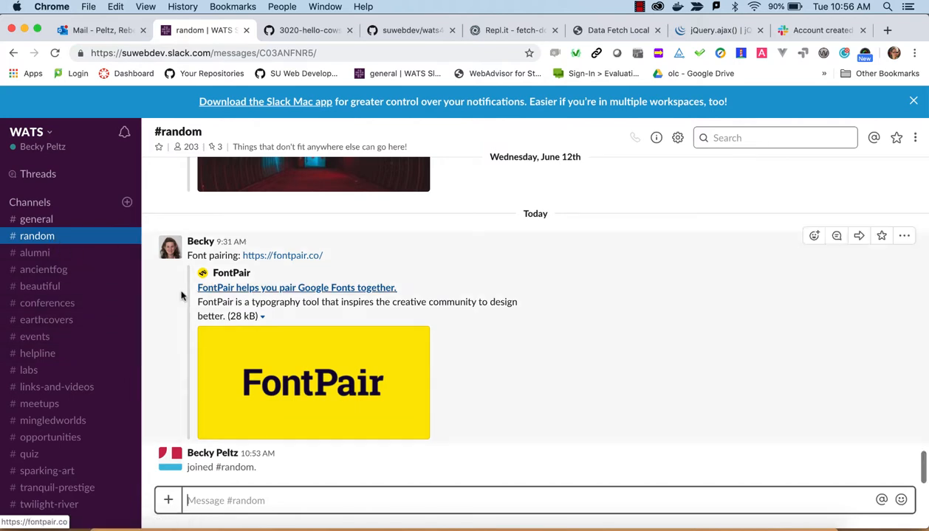
pyautogui.moveTo(40, 287)
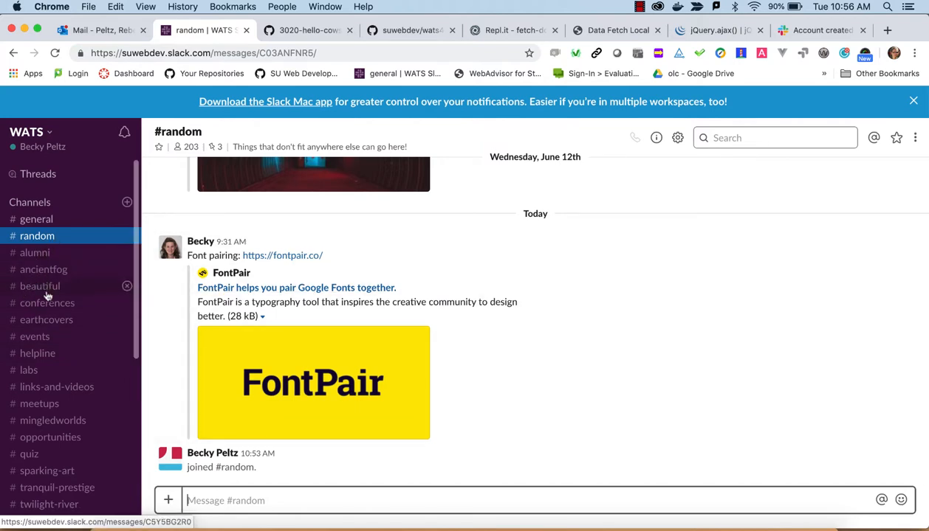
pyautogui.scroll(-3)
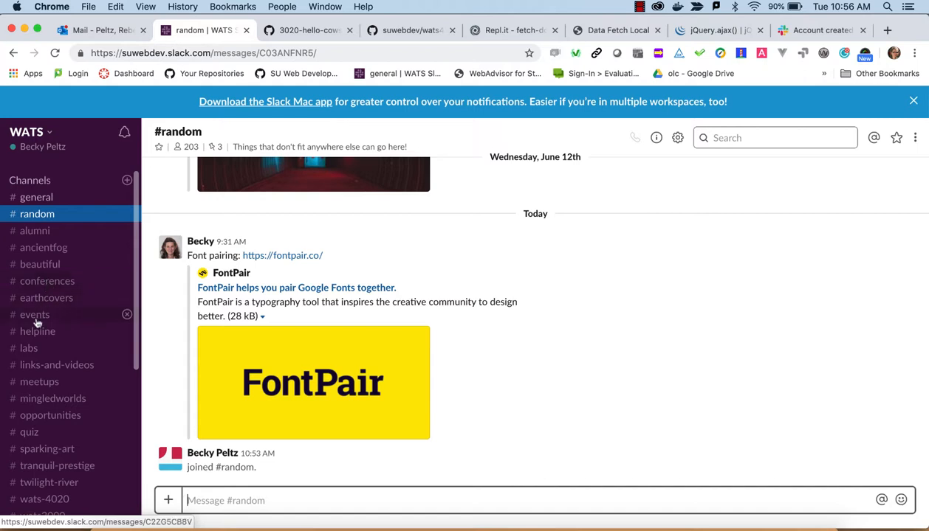
pyautogui.moveTo(30, 348)
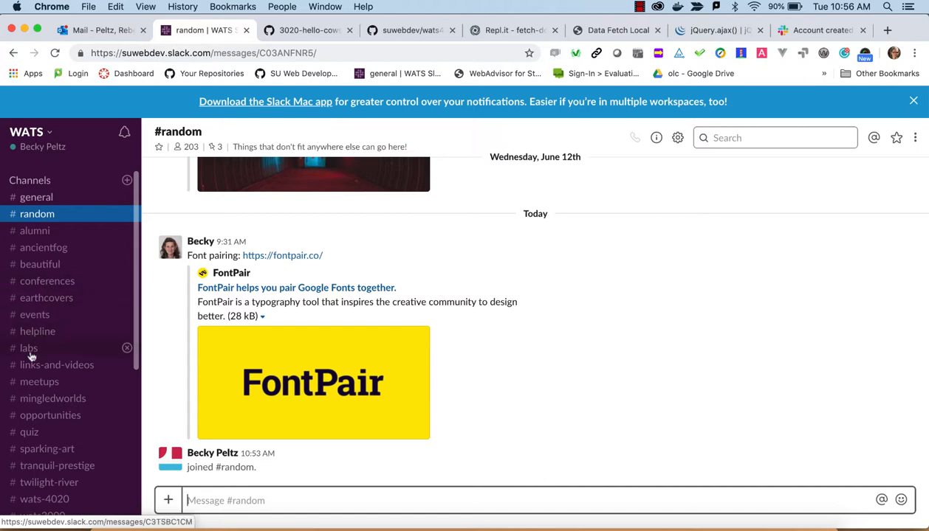
pyautogui.moveTo(38, 381)
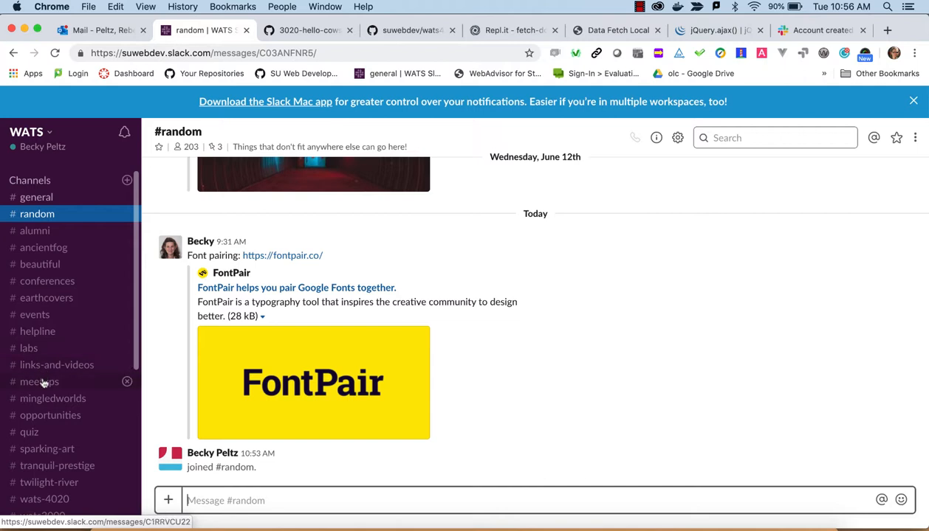
pyautogui.scroll(-3)
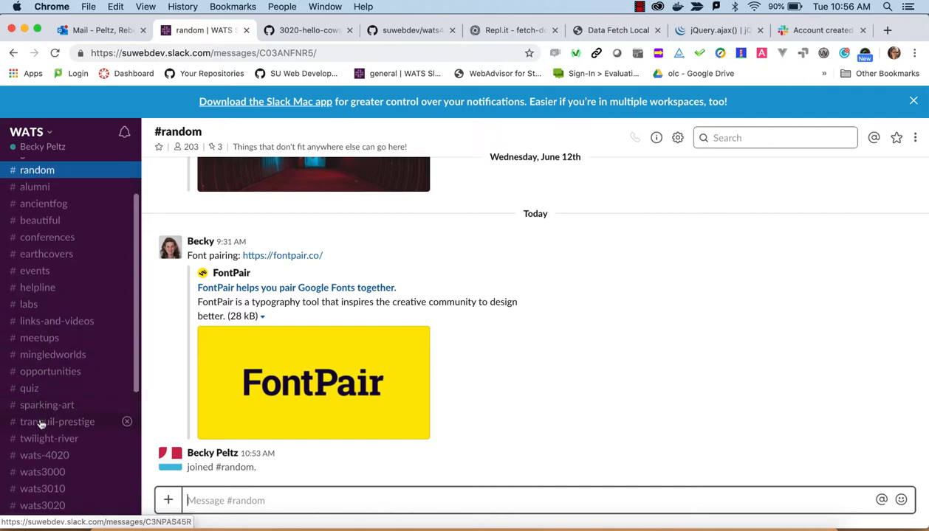
pyautogui.scroll(-3)
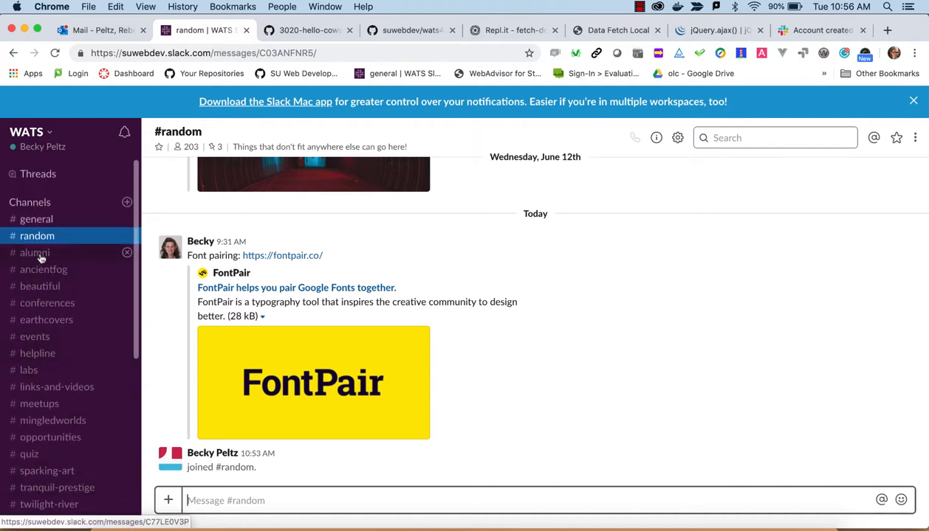
pyautogui.moveTo(47, 303)
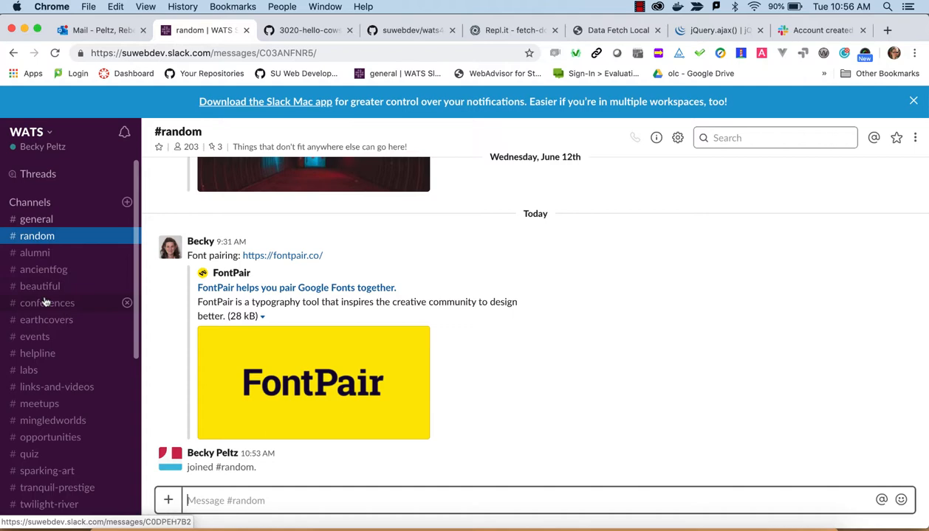
# Step: Join the #conferences channel
pyautogui.click(48, 303)
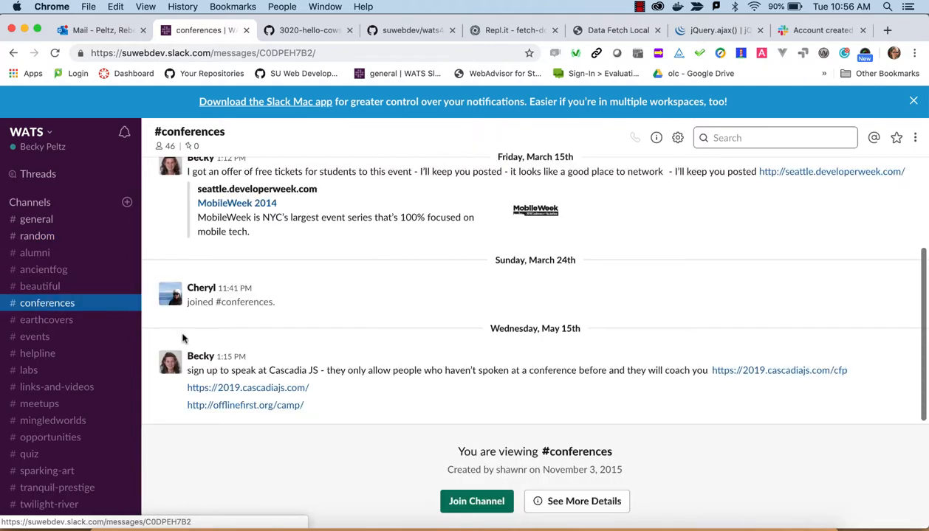
pyautogui.click(476, 502)
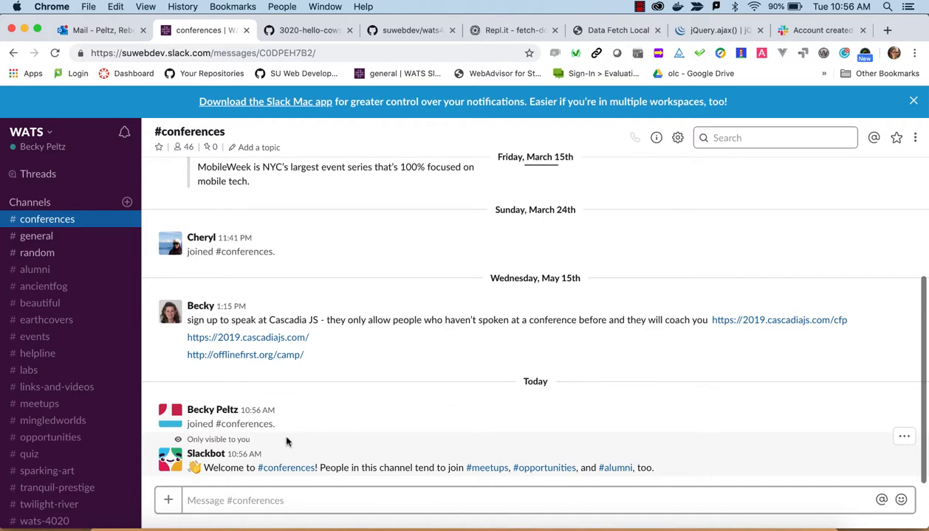
pyautogui.moveTo(40, 308)
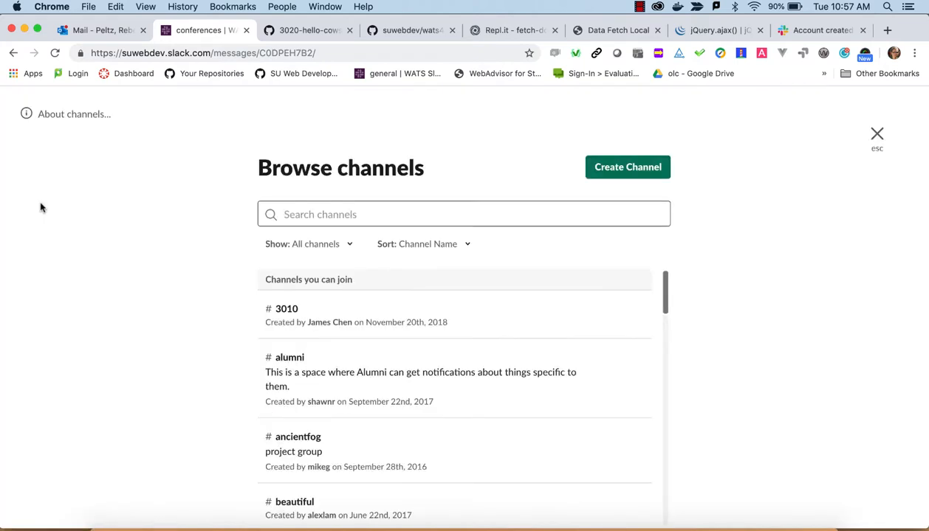
pyautogui.scroll(-3)
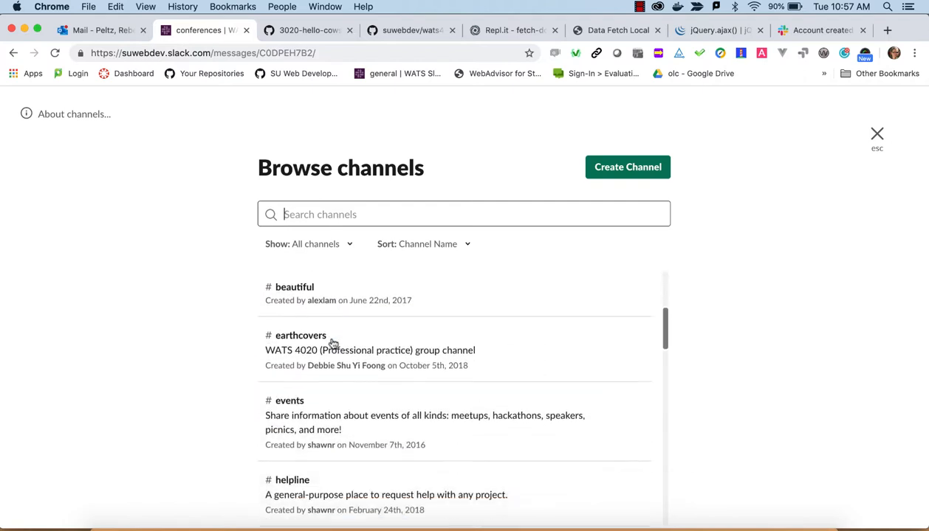
pyautogui.scroll(-3)
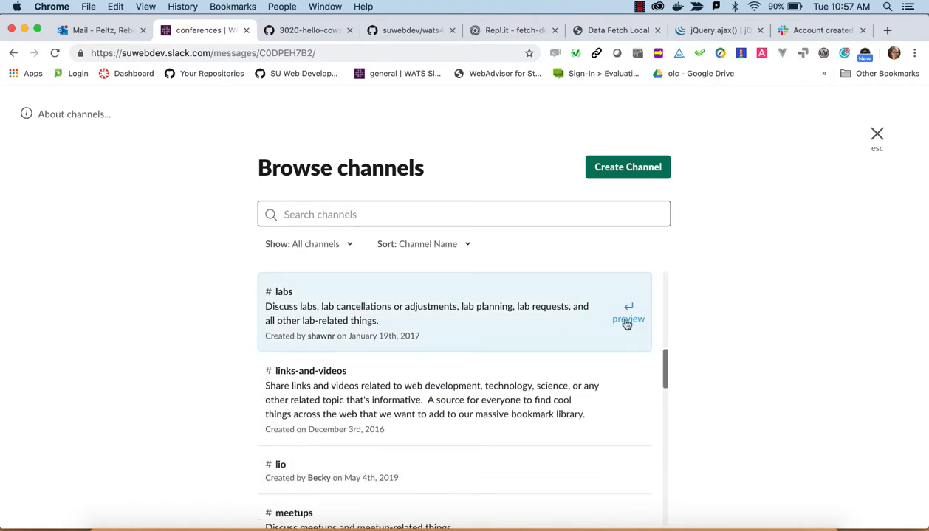
pyautogui.moveTo(452, 286)
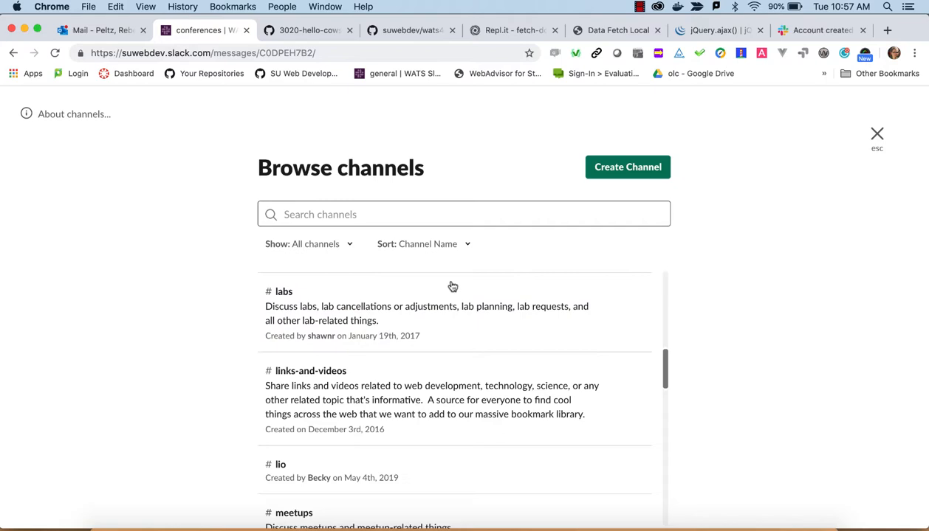
# Step: Join the #labs channel and return to #random
pyautogui.click(283, 291)
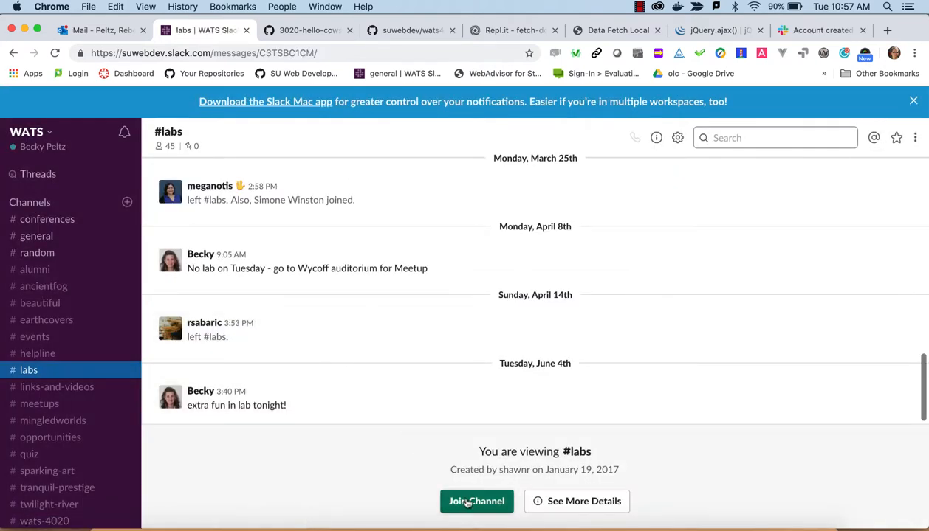
pyautogui.click(476, 502)
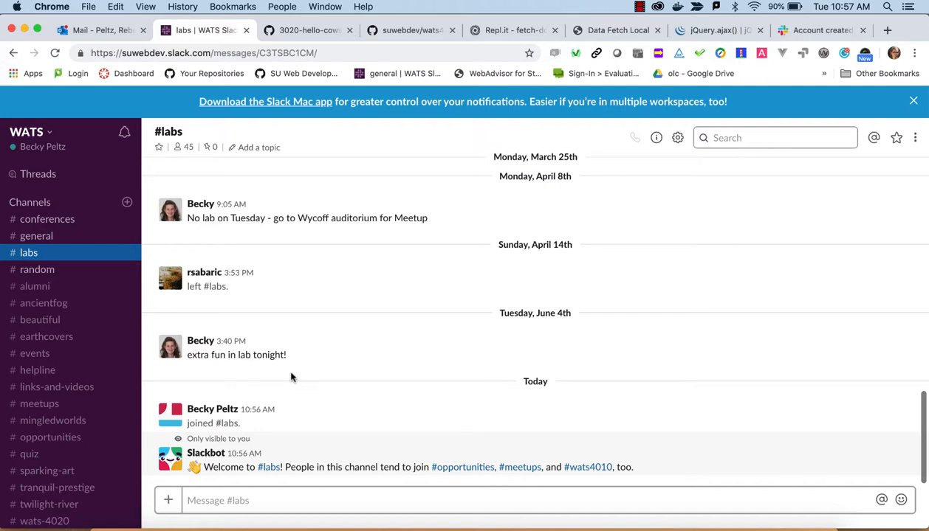
pyautogui.moveTo(384, 410)
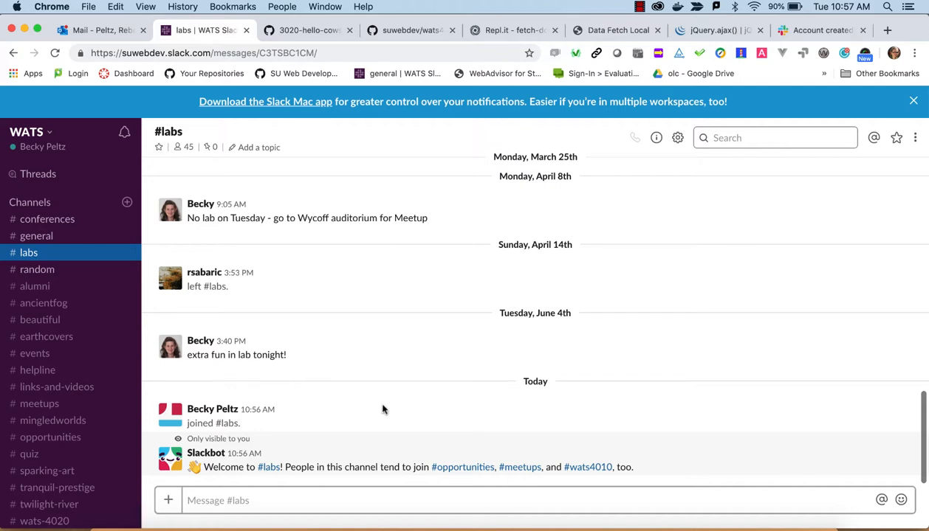
pyautogui.moveTo(356, 466)
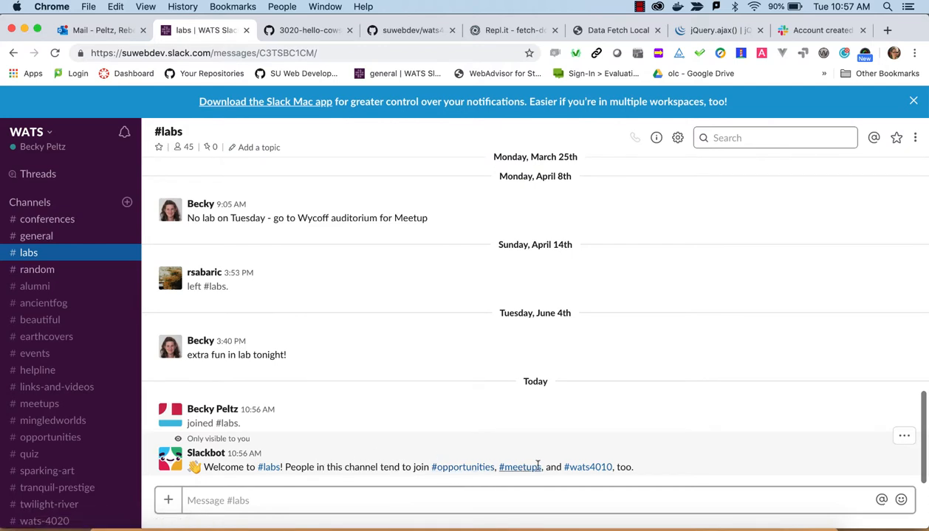
pyautogui.moveTo(37, 269)
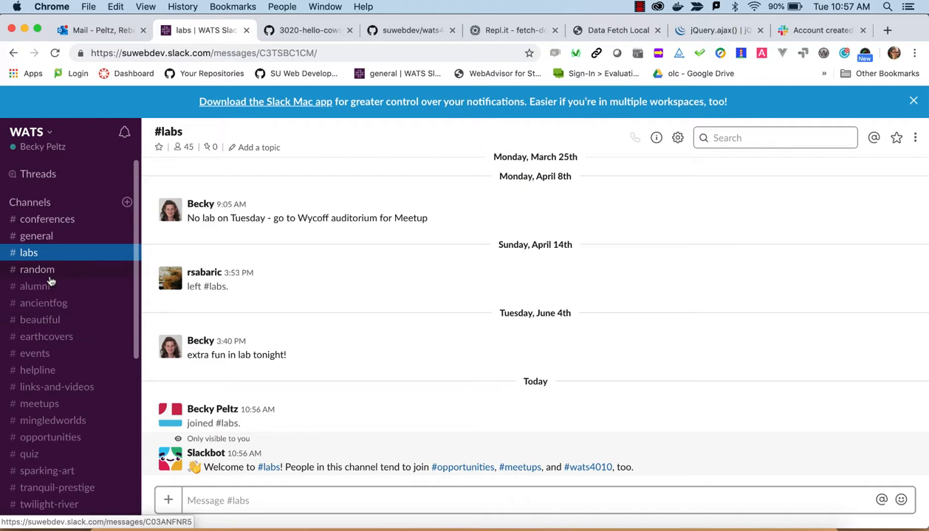
pyautogui.click(37, 269)
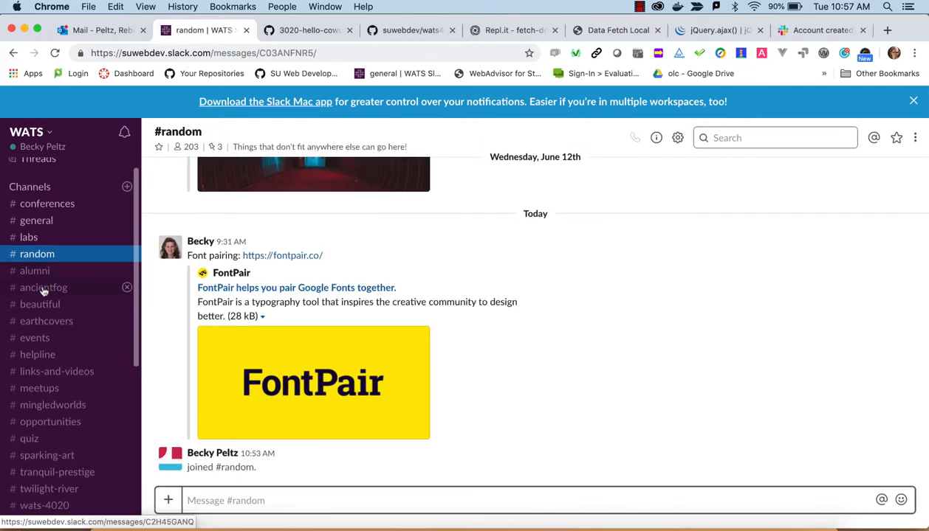
# Step: Preview #ancientfog, then join the #opportunities channel
pyautogui.click(42, 287)
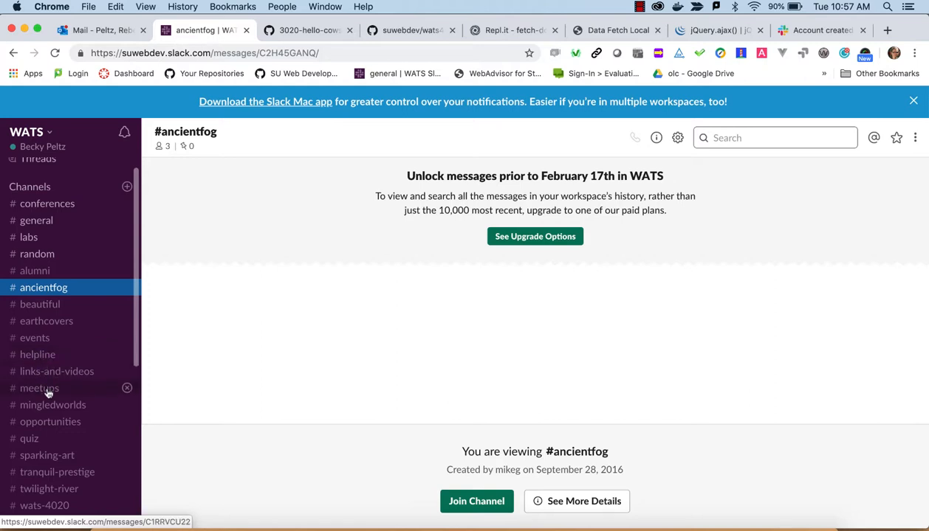
pyautogui.click(50, 388)
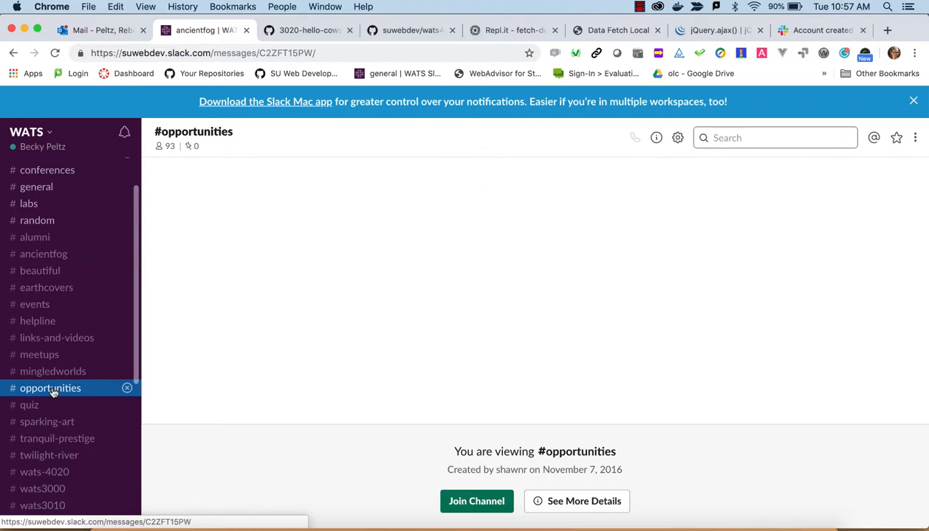
pyautogui.click(50, 387)
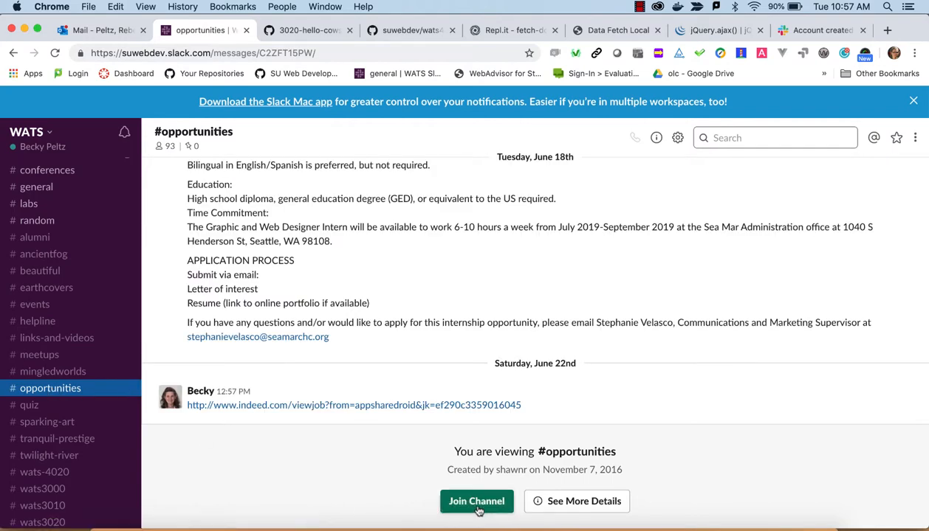
pyautogui.click(476, 502)
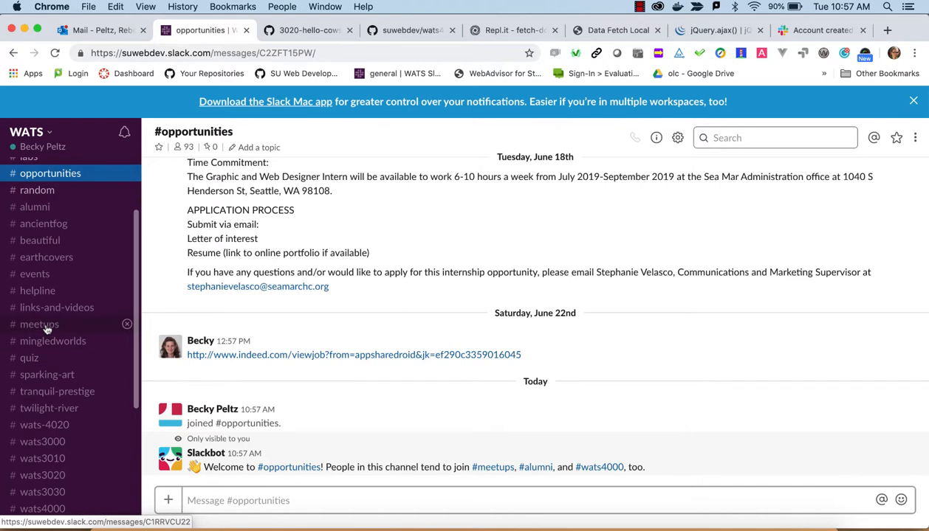
# Step: Preview #meetups and #quiz, then join the #wats3010 channel
pyautogui.click(39, 324)
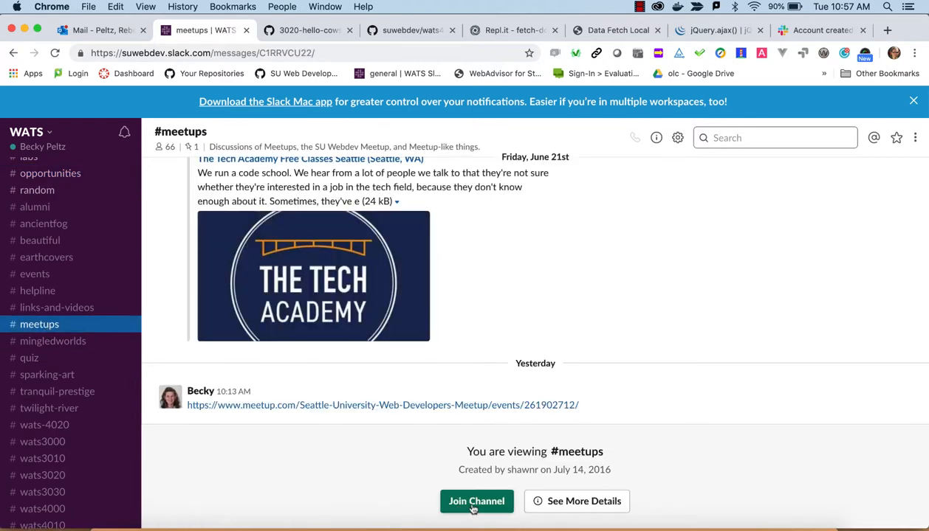
pyautogui.moveTo(29, 359)
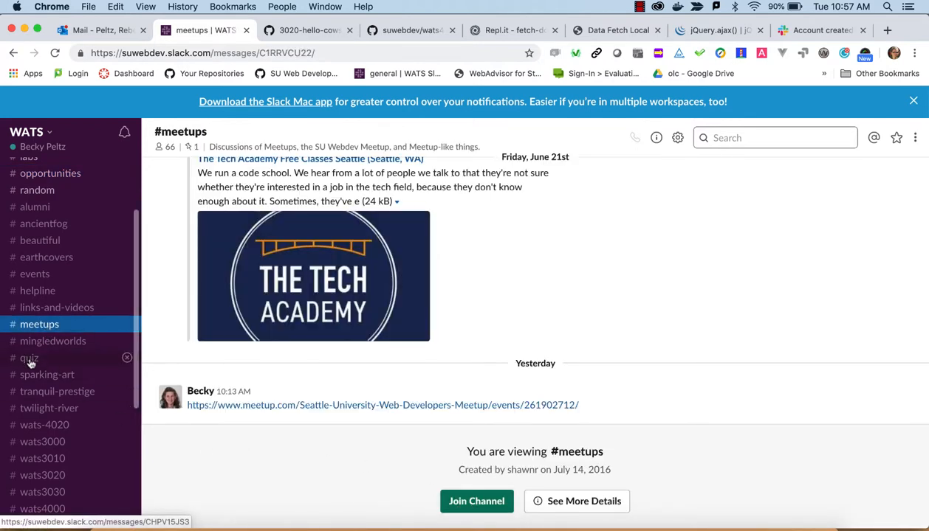
pyautogui.click(29, 359)
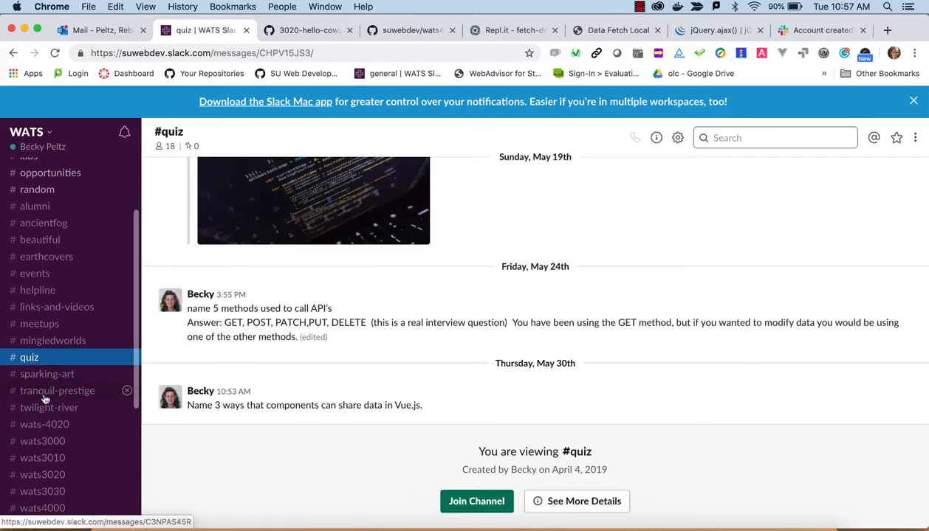
pyautogui.scroll(-3)
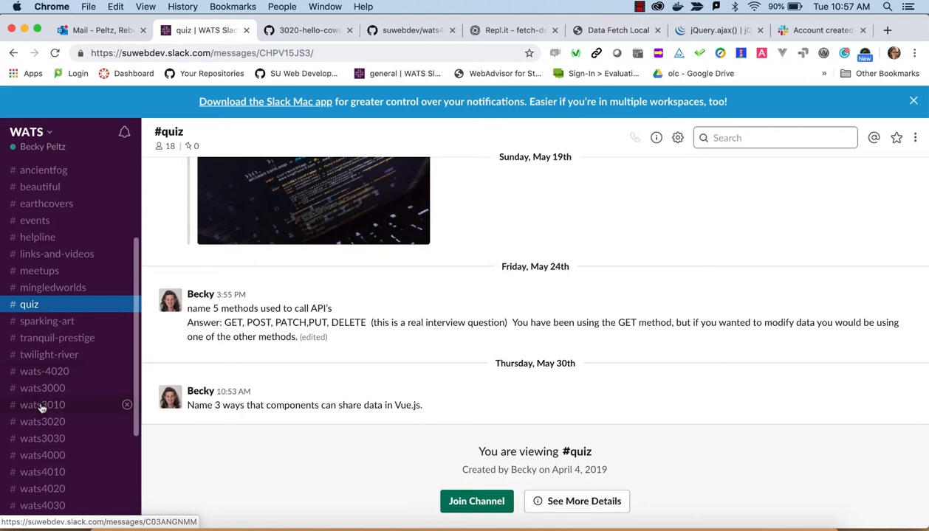
pyautogui.click(42, 404)
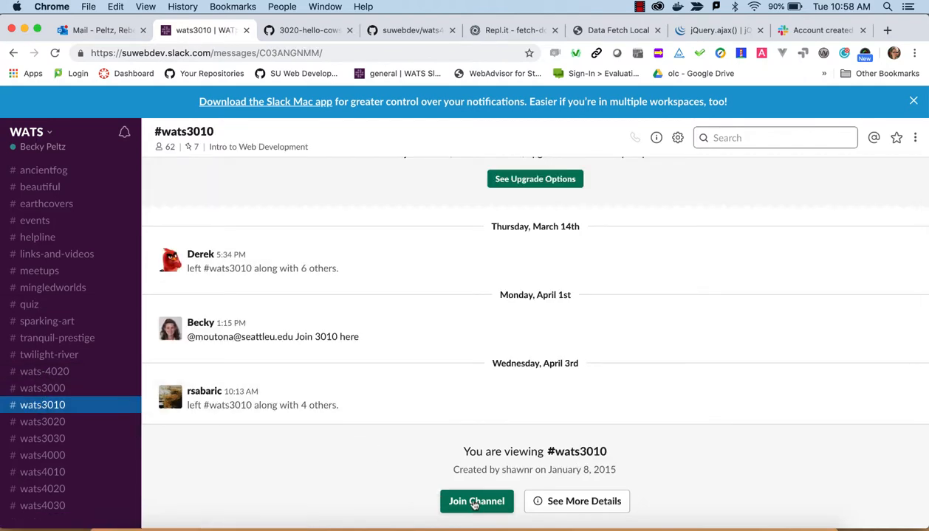
pyautogui.click(475, 502)
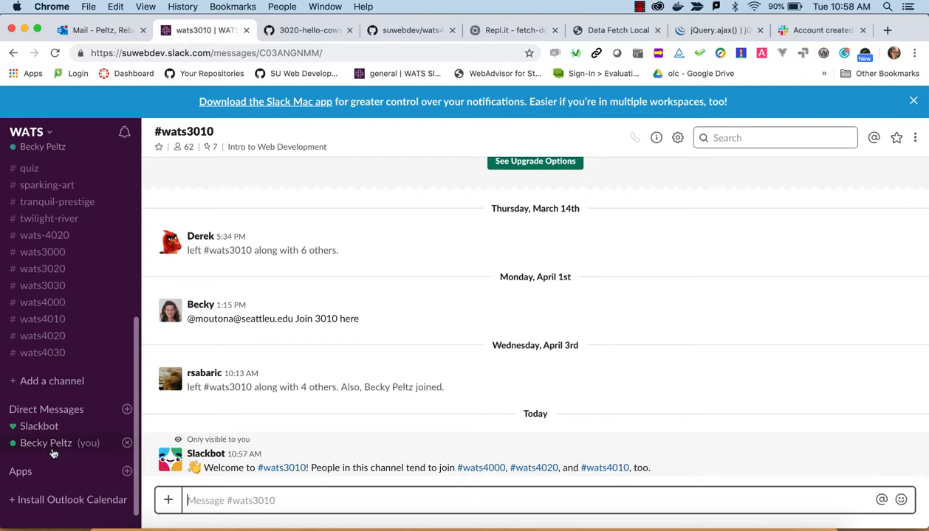
pyautogui.click(46, 443)
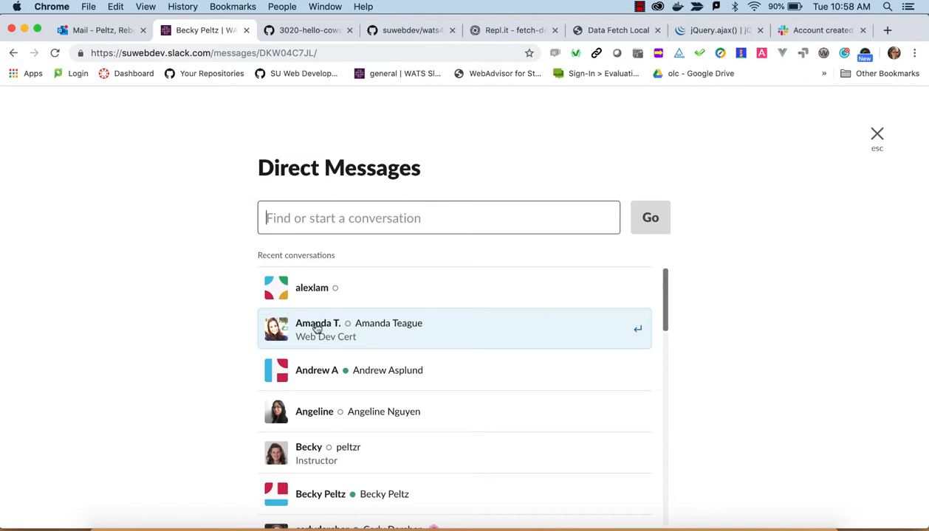
pyautogui.moveTo(342, 330)
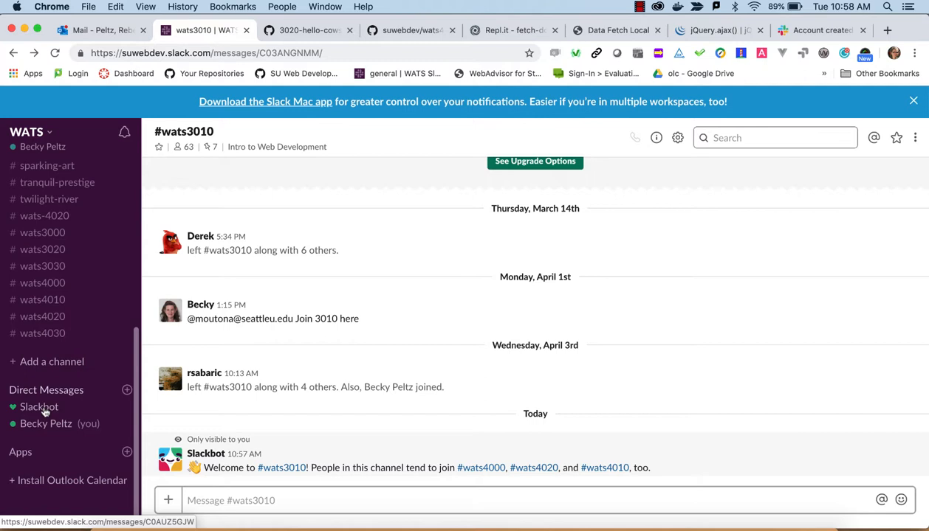
# Step: Enter your own self-conversation and start a /giphy command
pyautogui.click(46, 422)
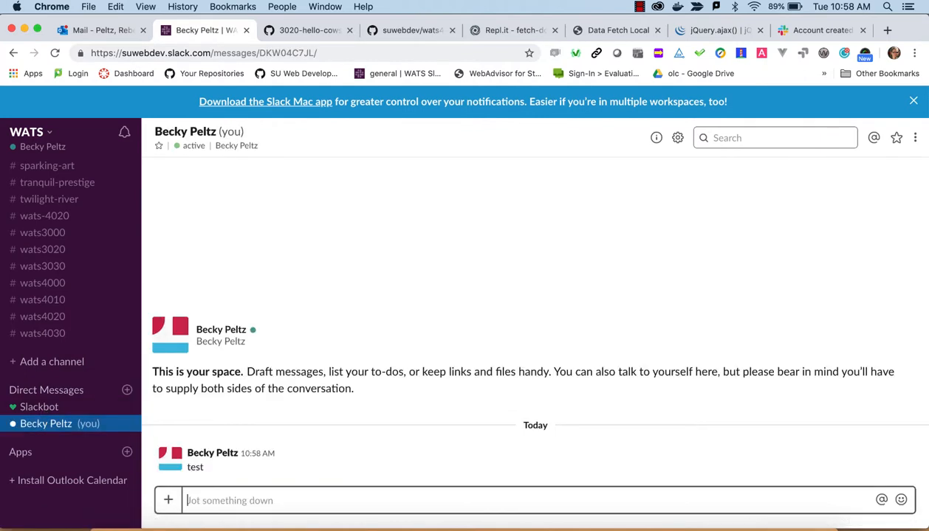
pyautogui.write('/gi')
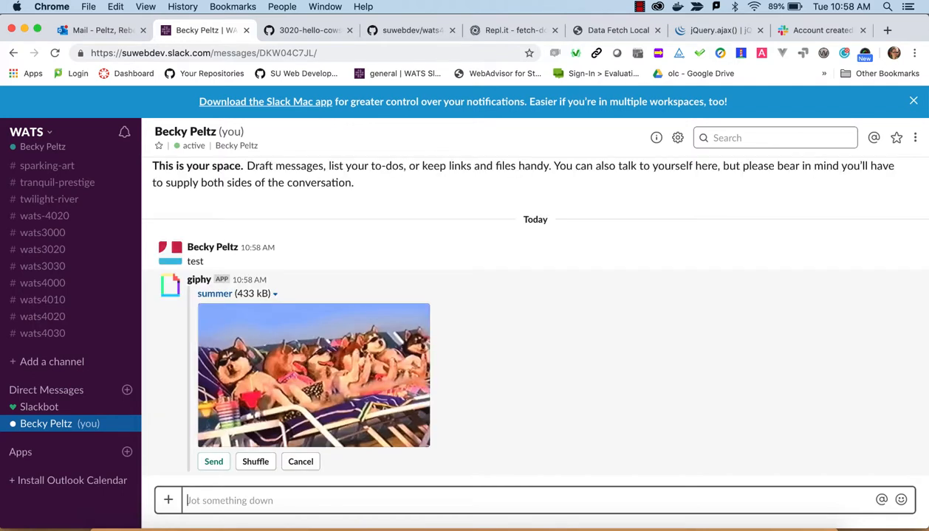
# Step: Shuffle the summer Giphy results and post the CHILL OUT GIF
pyautogui.click(255, 461)
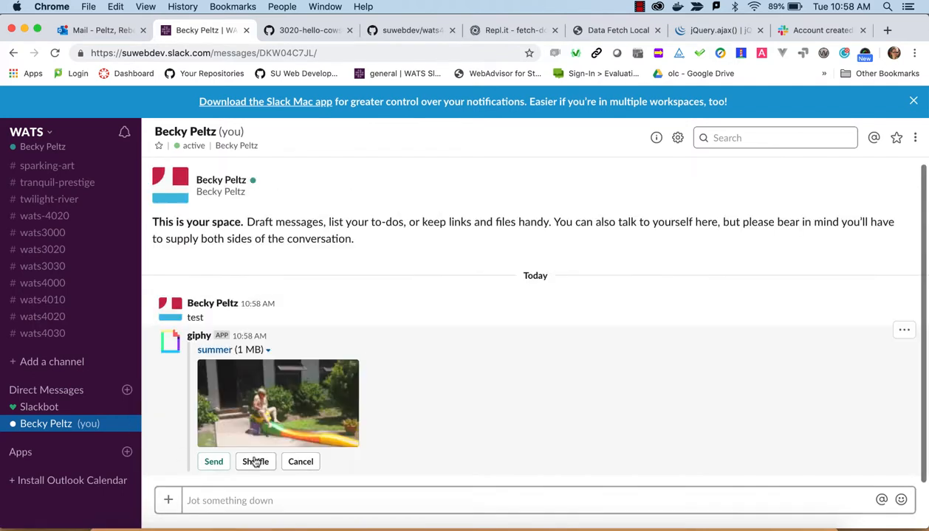
pyautogui.click(255, 461)
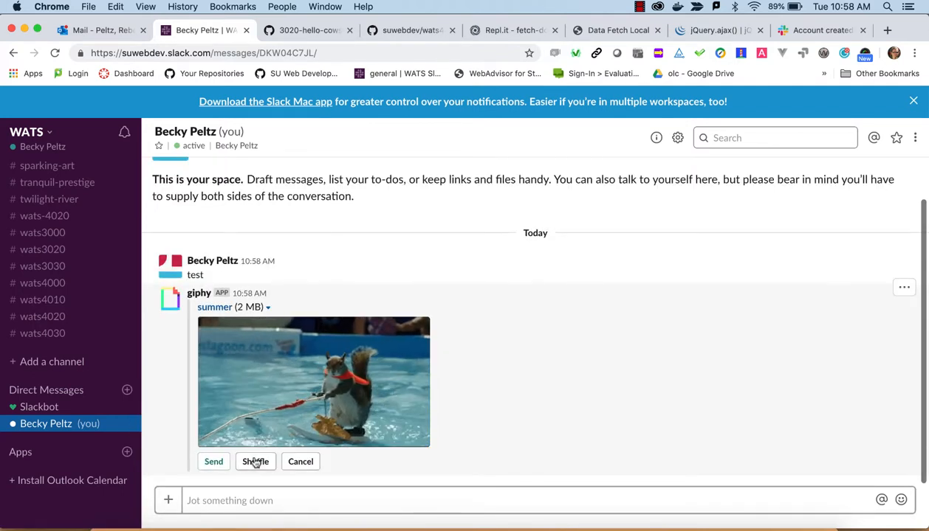
pyautogui.click(255, 461)
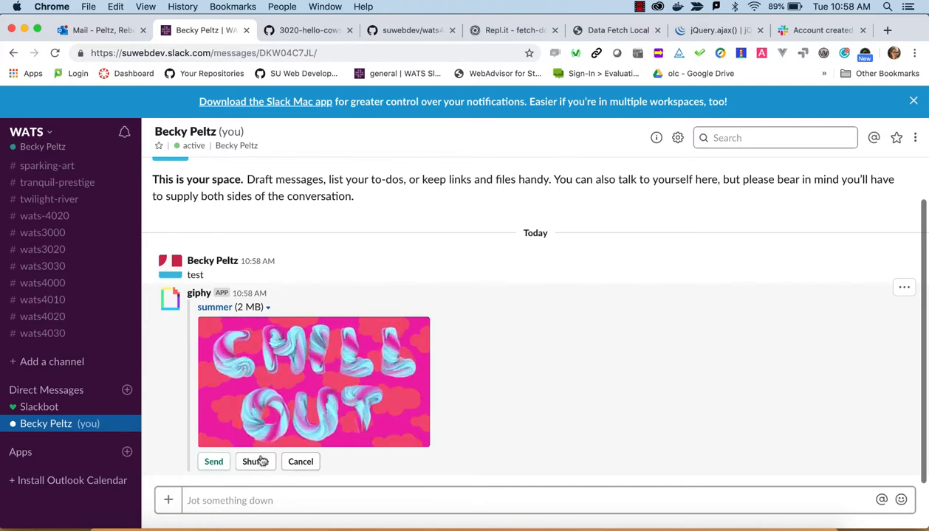
pyautogui.click(256, 460)
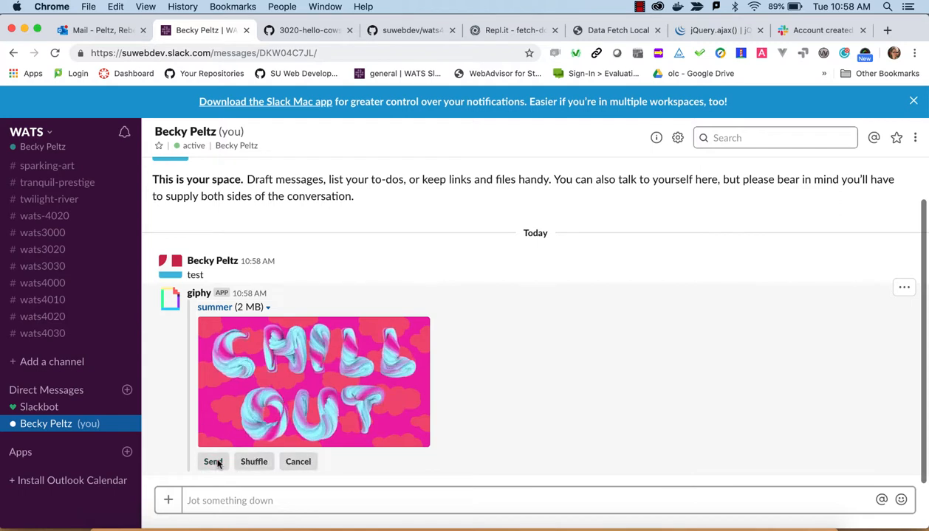
pyautogui.click(212, 460)
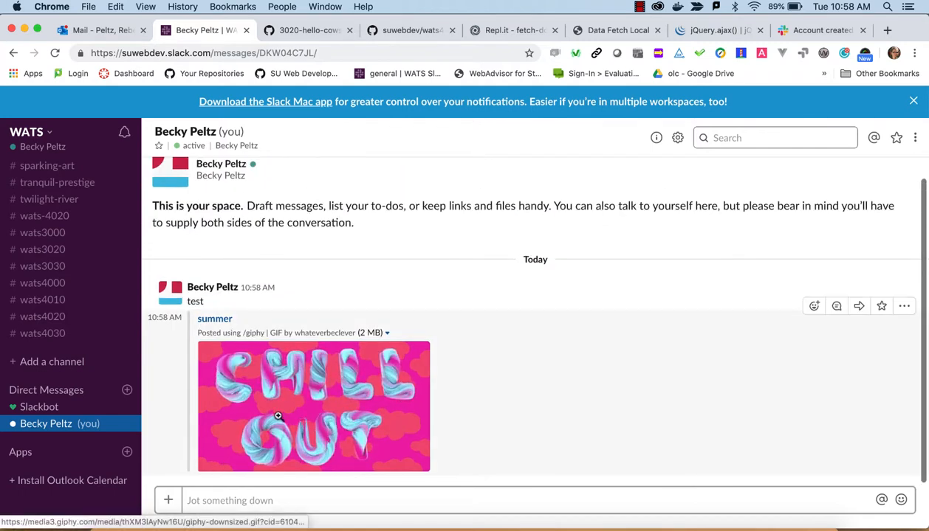
pyautogui.moveTo(278, 417)
pyautogui.write('```')
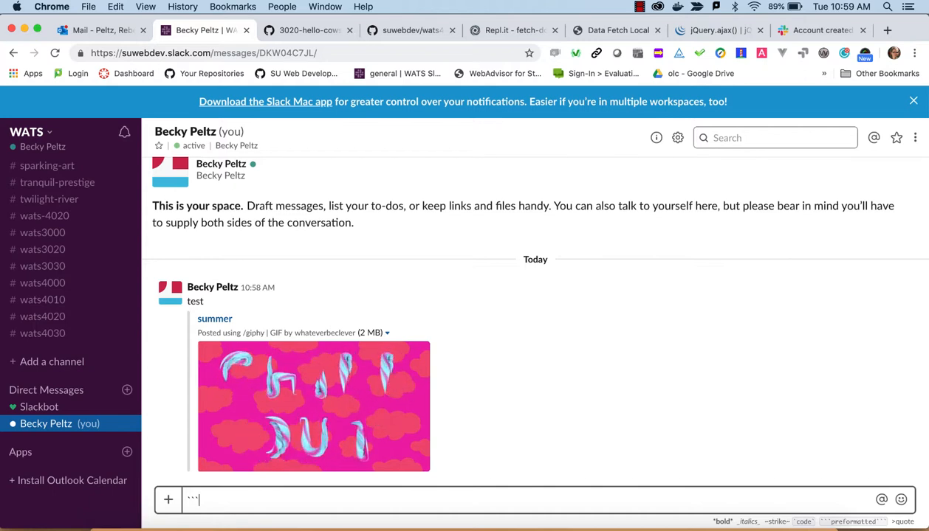
# Step: Send the code block message 'let a= 10' wrapped in triple backticks
pyautogui.write('let a=')
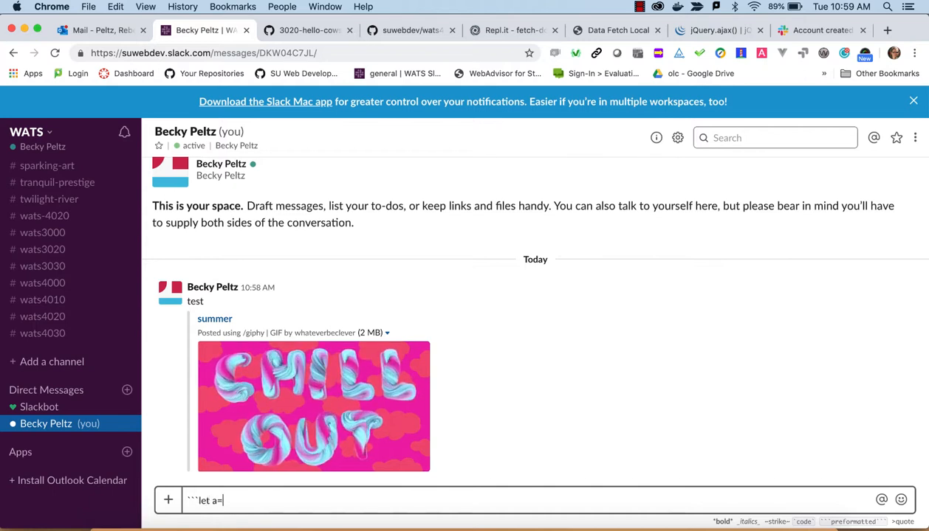
pyautogui.write('10```')
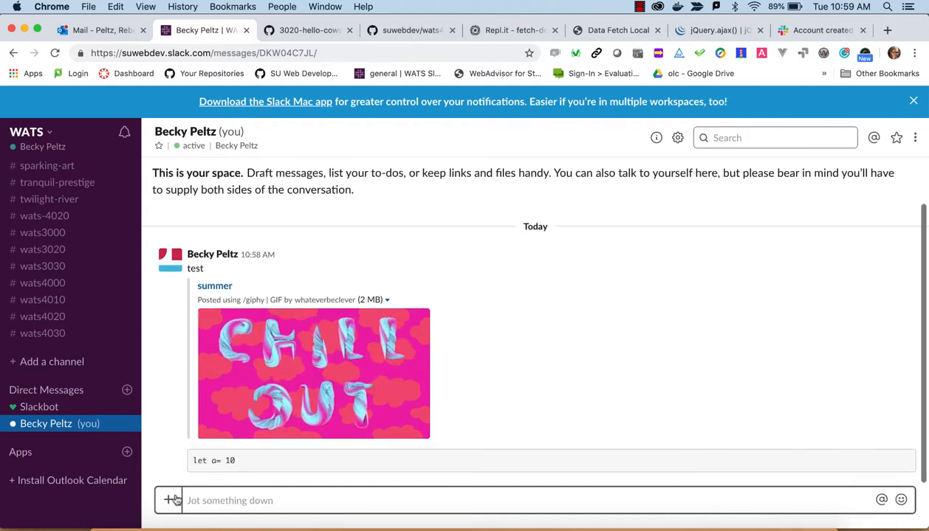
# Step: Upload the grid-fr2 image from this computer into the self-conversation
pyautogui.click(168, 500)
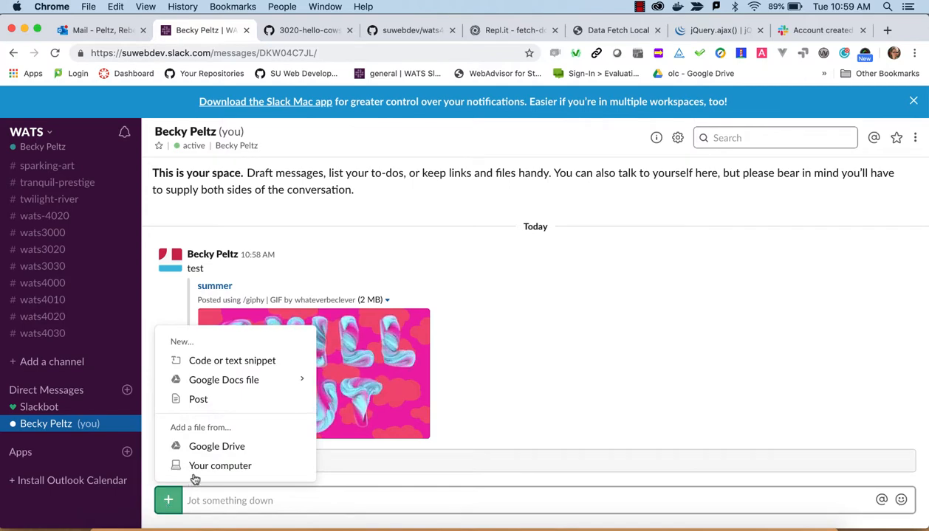
pyautogui.click(220, 467)
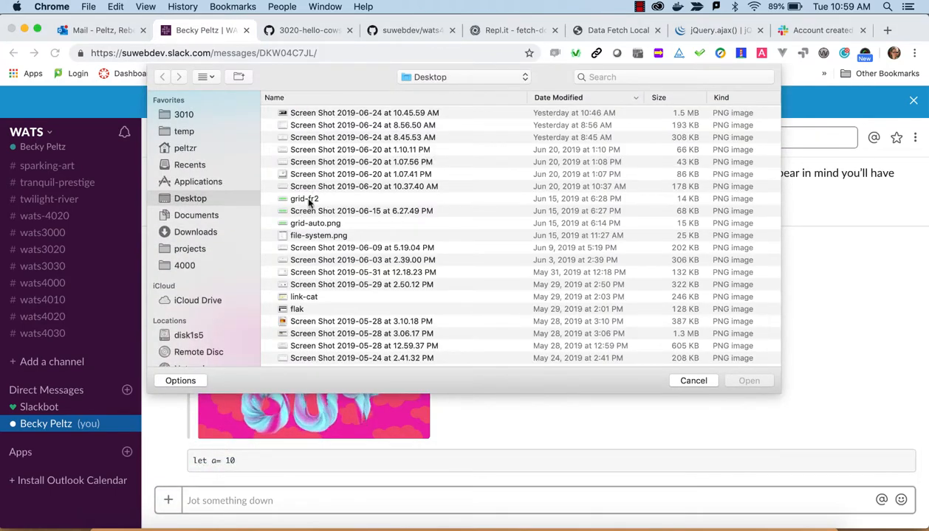
pyautogui.click(304, 198)
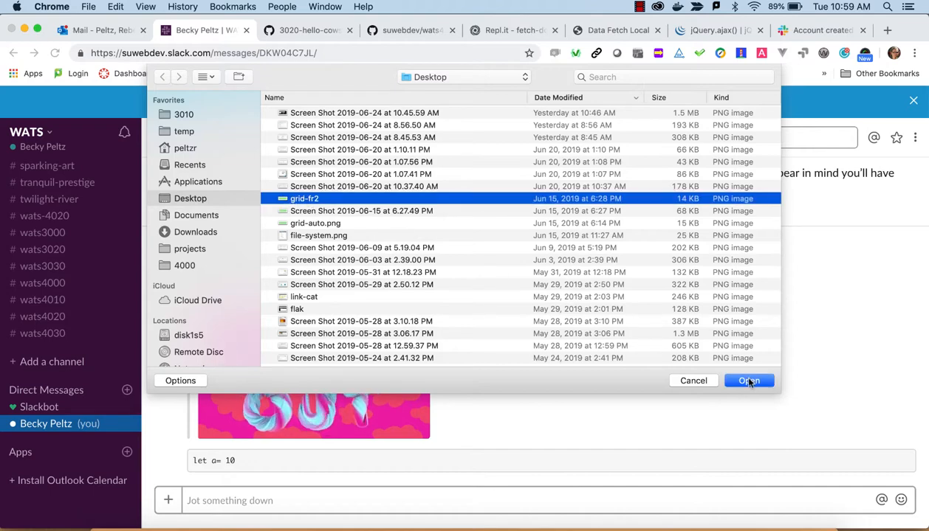
pyautogui.click(749, 381)
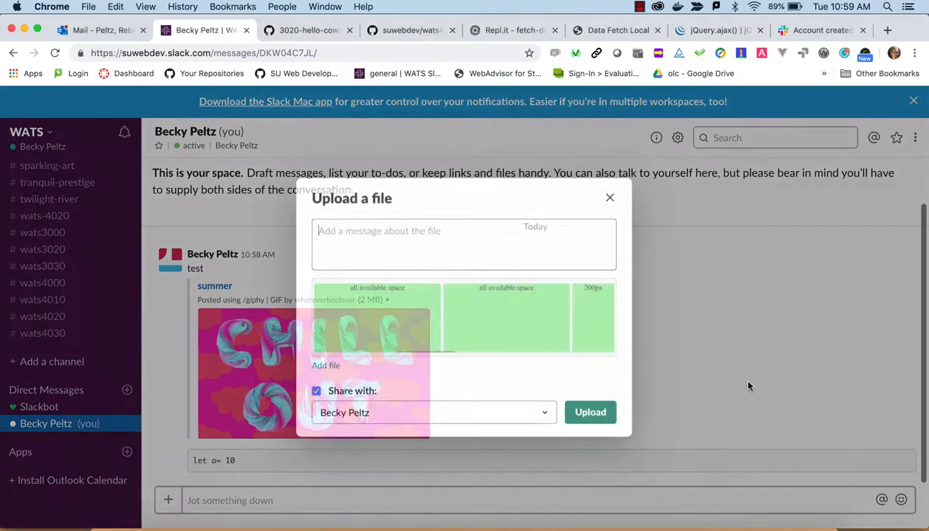
pyautogui.click(589, 412)
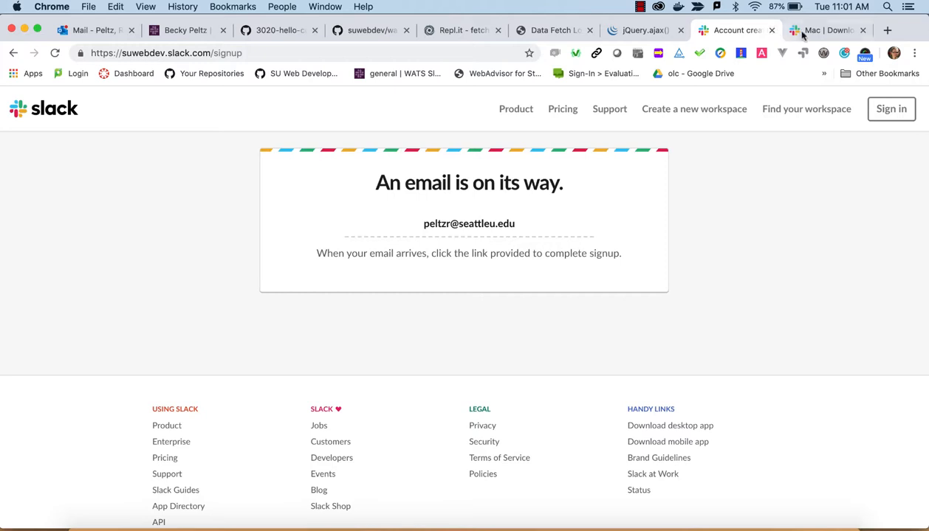
# Step: Switch to the Slack for Mac download page and start the download
pyautogui.click(824, 30)
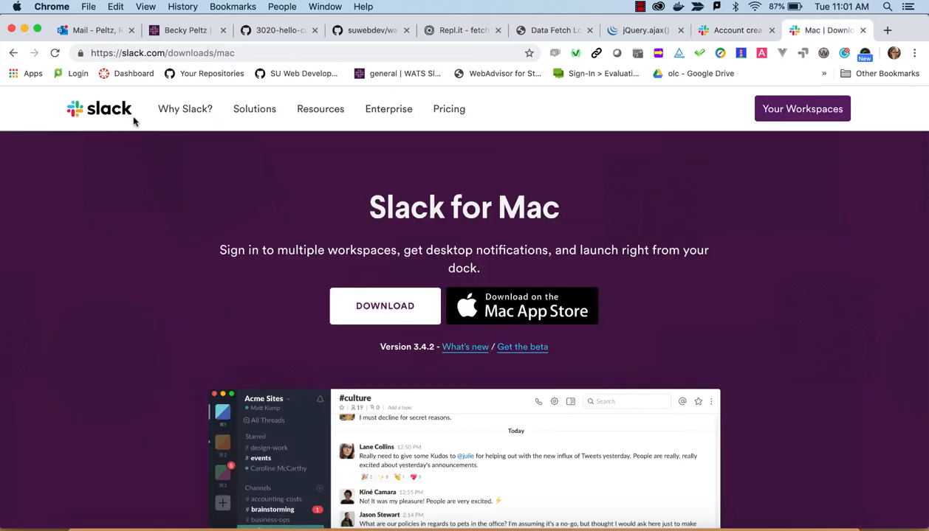
pyautogui.moveTo(145, 98)
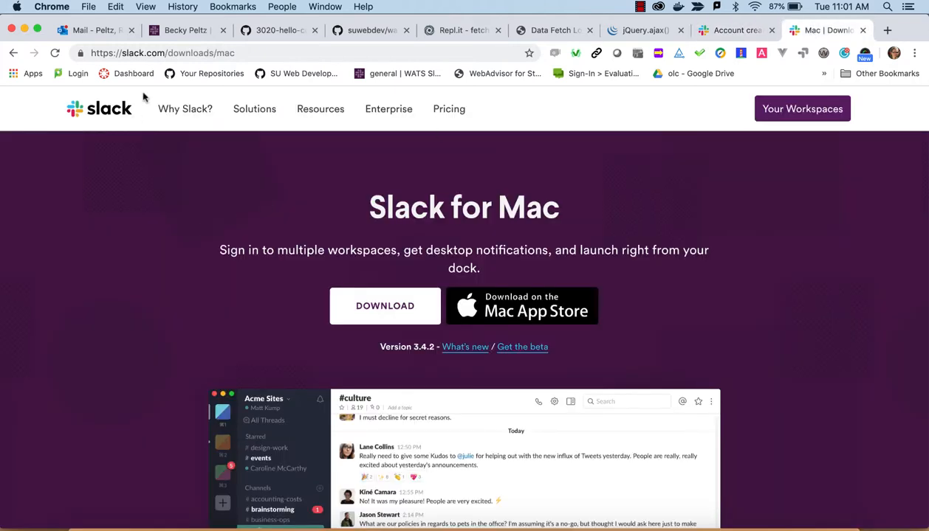
pyautogui.click(162, 54)
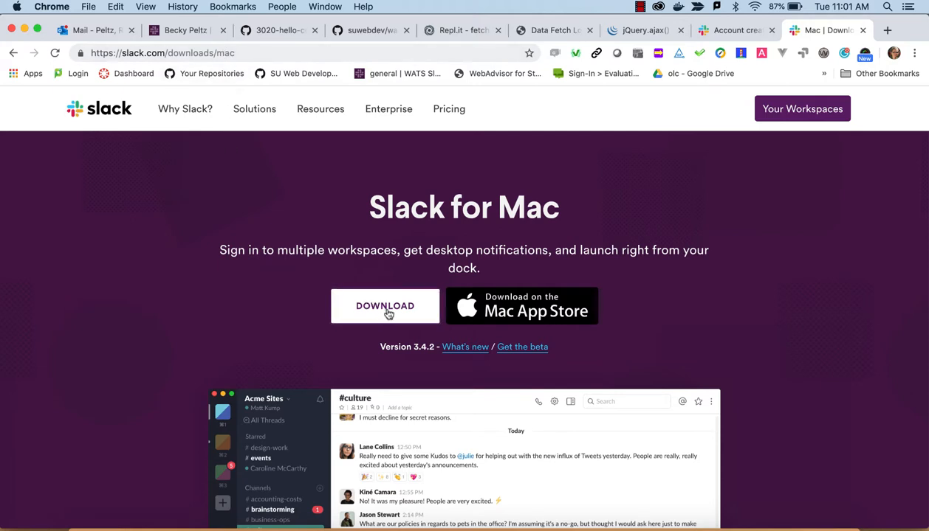
pyautogui.moveTo(415, 440)
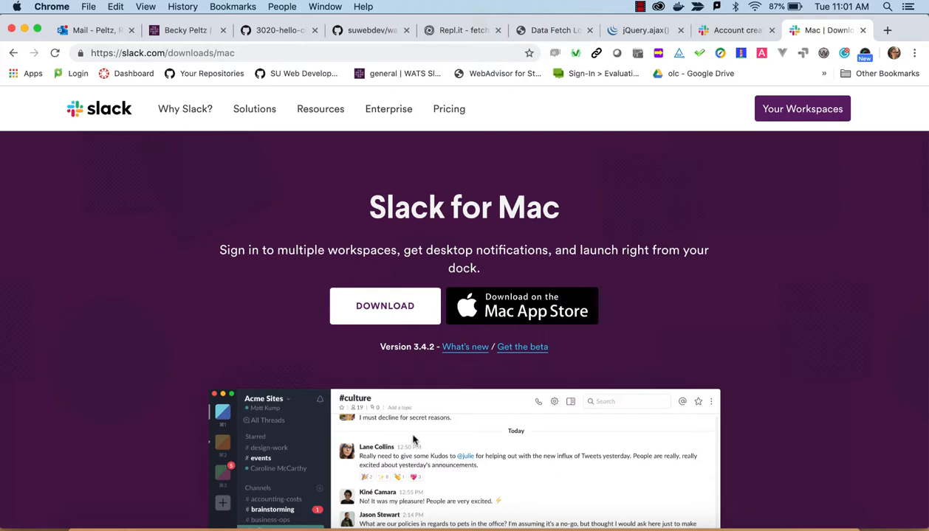
# Step: Launch the Slack desktop app via Spotlight and let it connect to the workspace
pyautogui.press('cmd+space')
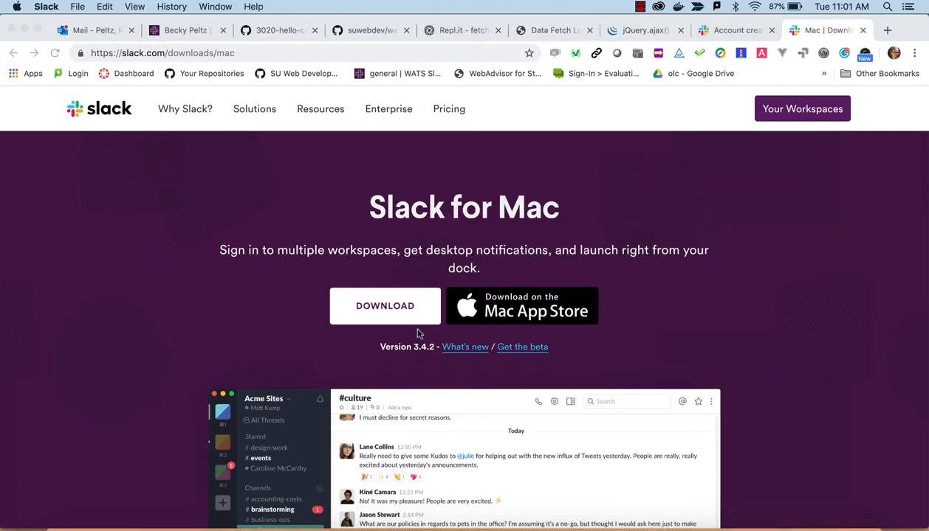
pyautogui.click(384, 305)
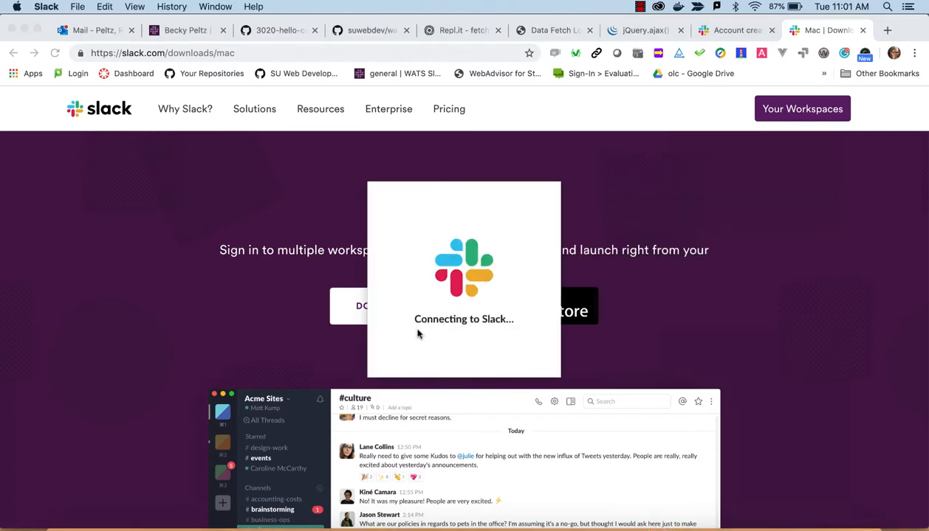